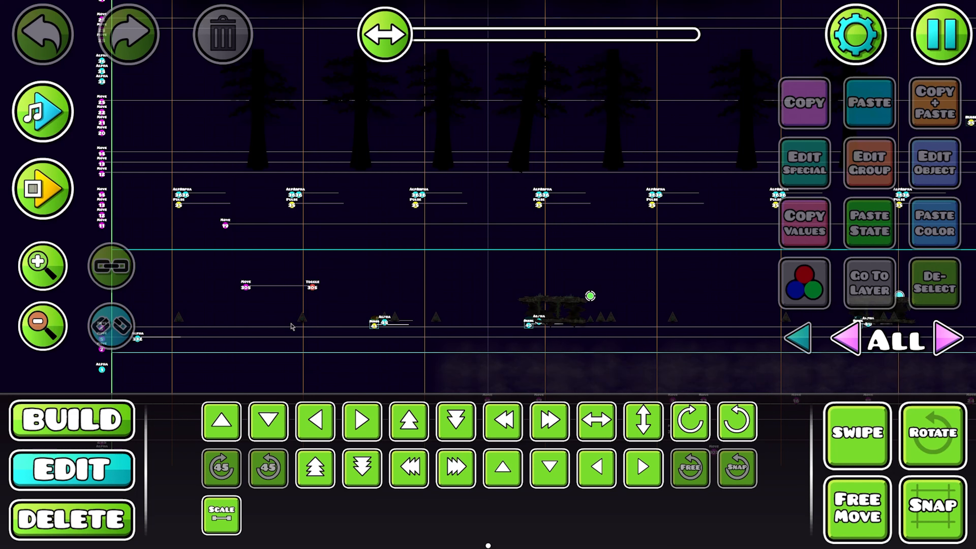
mouse_move(441, 272)
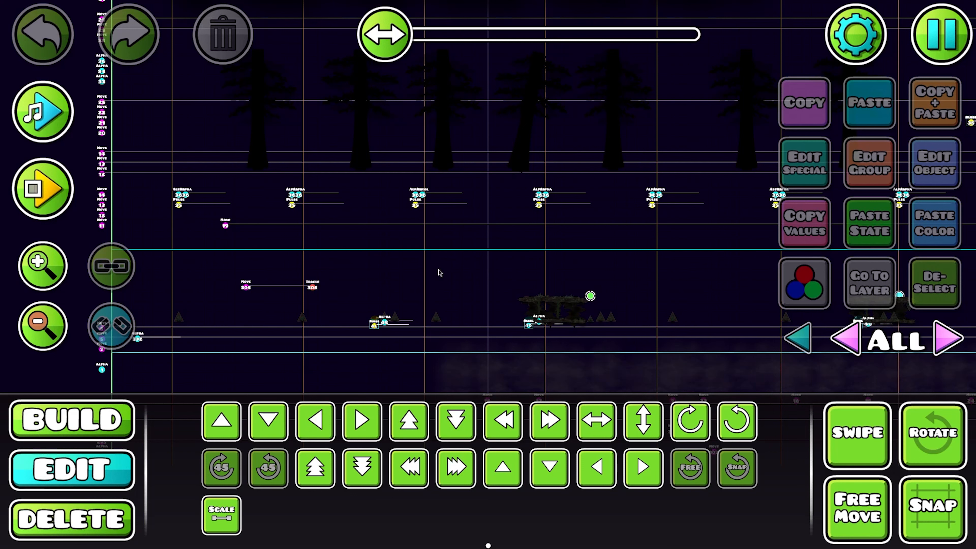
mouse_move(519, 271)
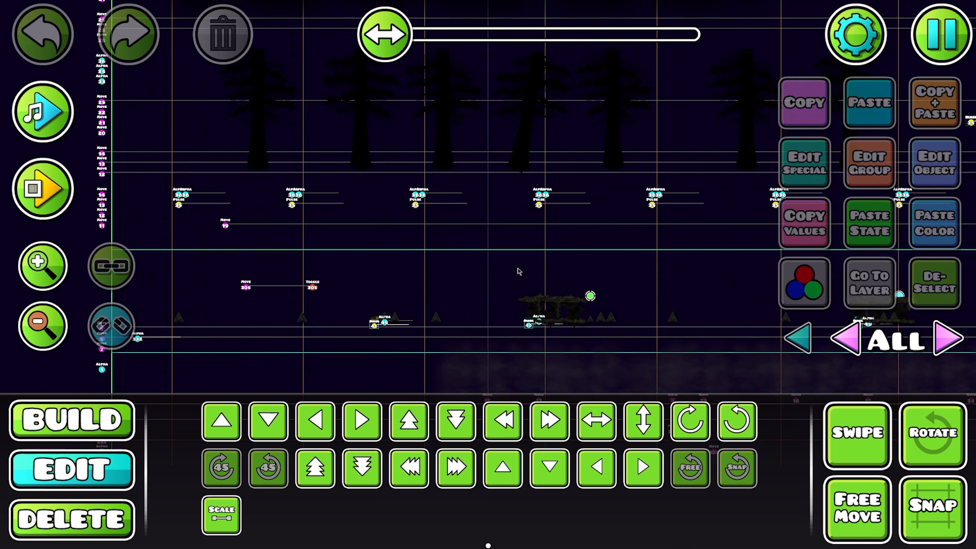
mouse_move(244, 319)
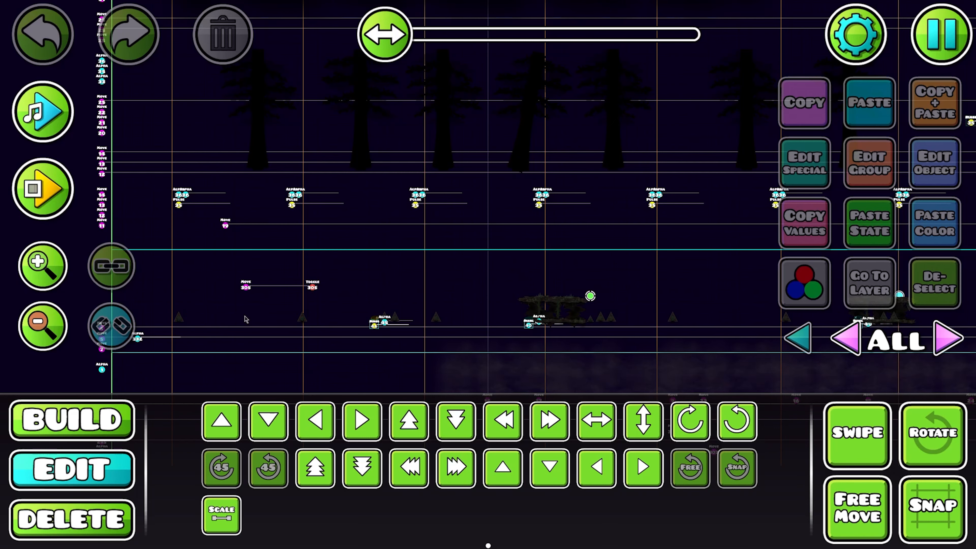
Assign the three selected spikes to group 370 via Edit Group
left_click(70, 419)
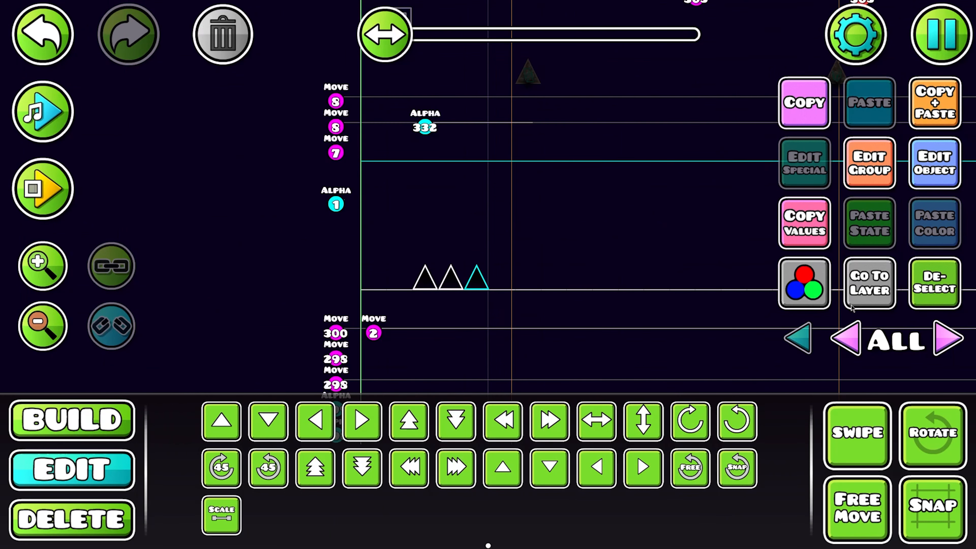
left_click(869, 163)
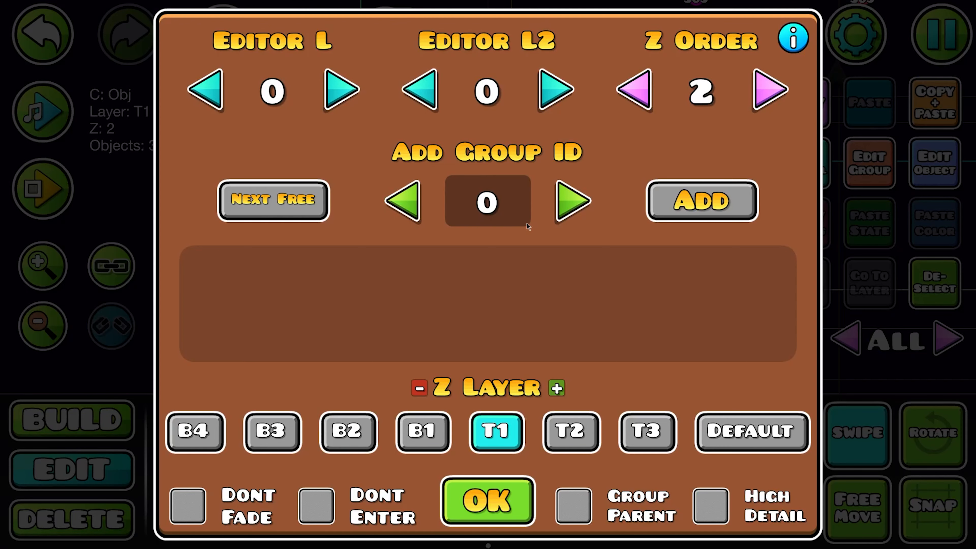
left_click(487, 501)
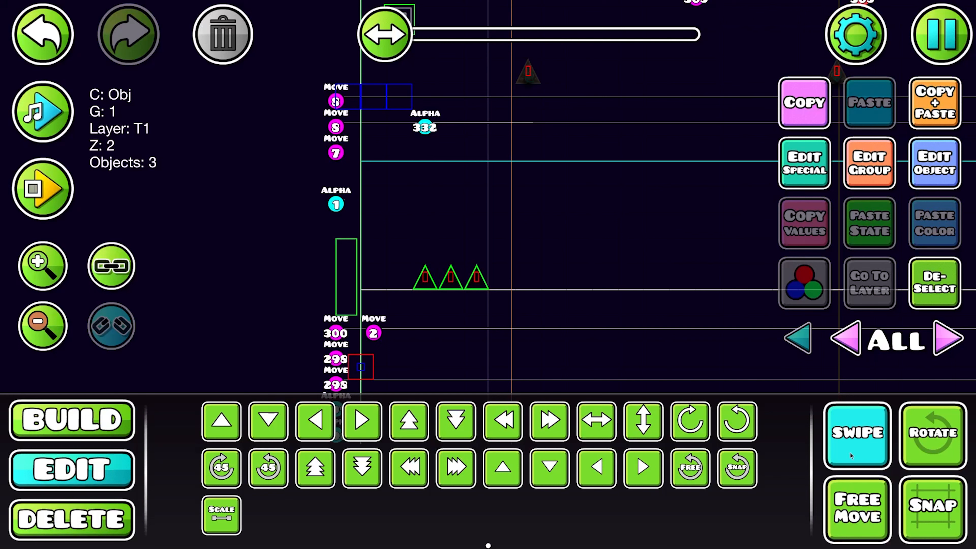
Place a Move trigger locked to player X, Move Time 9999, Target Group 370
left_click(71, 420)
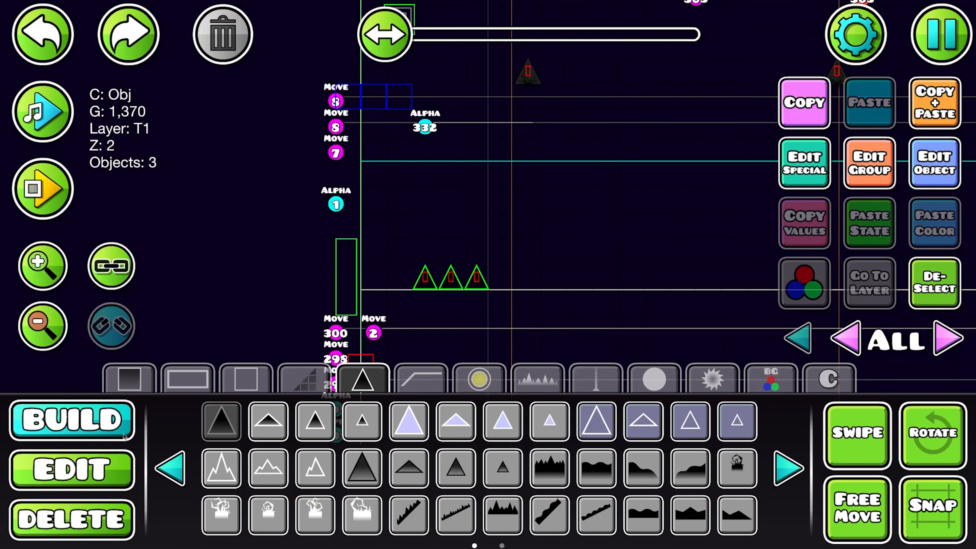
left_click(771, 379)
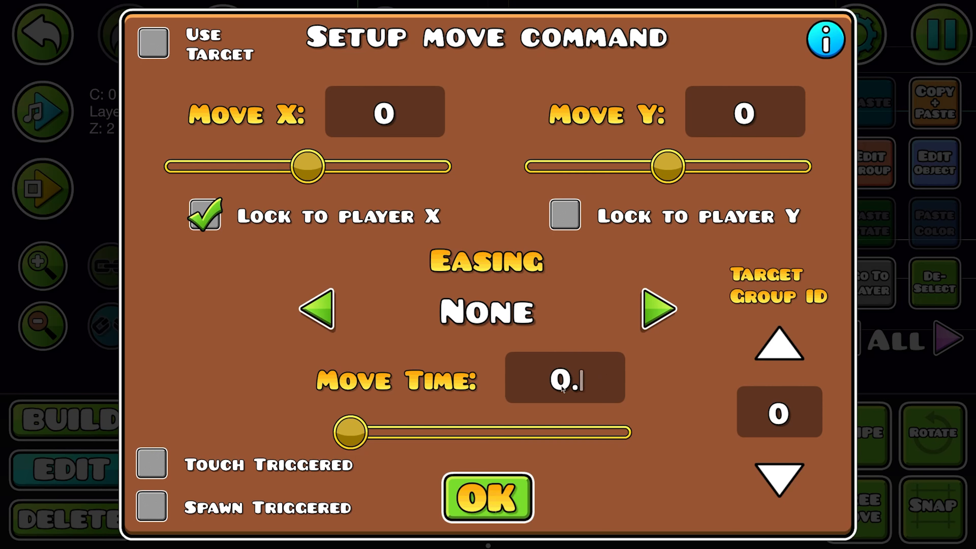
left_click(488, 498)
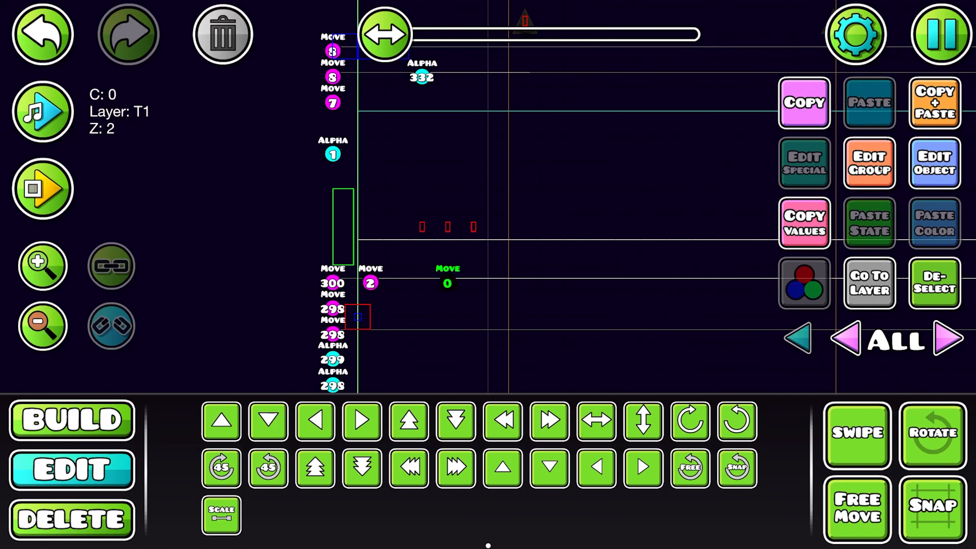
Verify the spikes sit in groups 1 and 370 and the trigger targets group 370
left_click(868, 163)
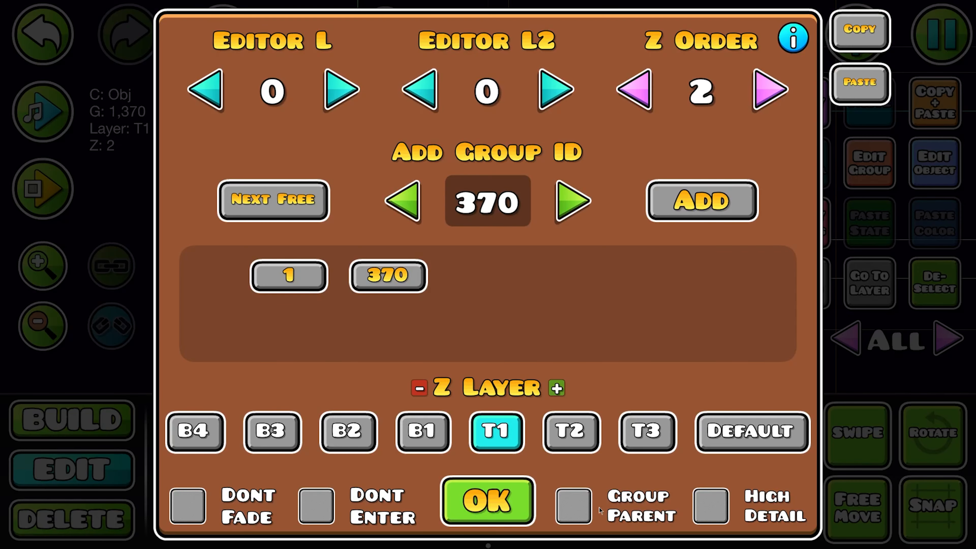
left_click(487, 502)
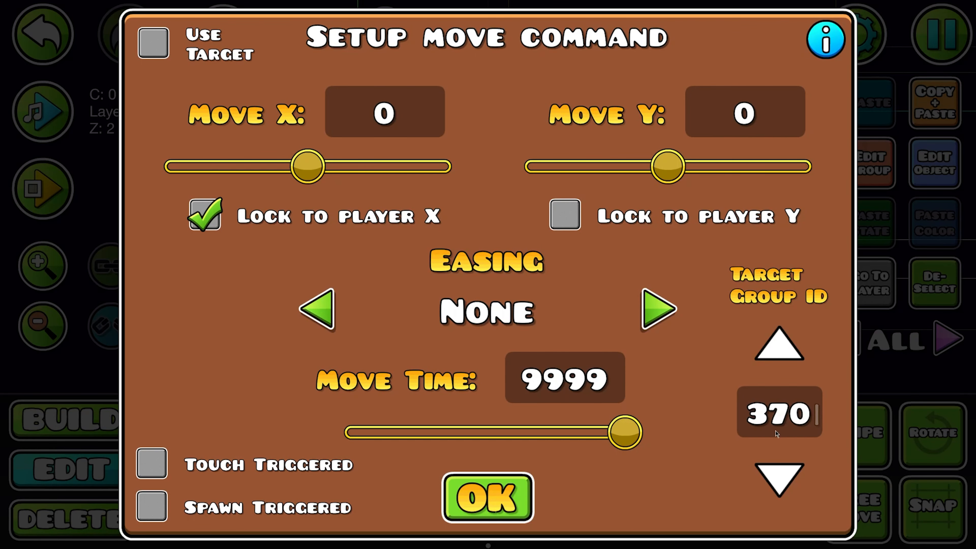
left_click(485, 498)
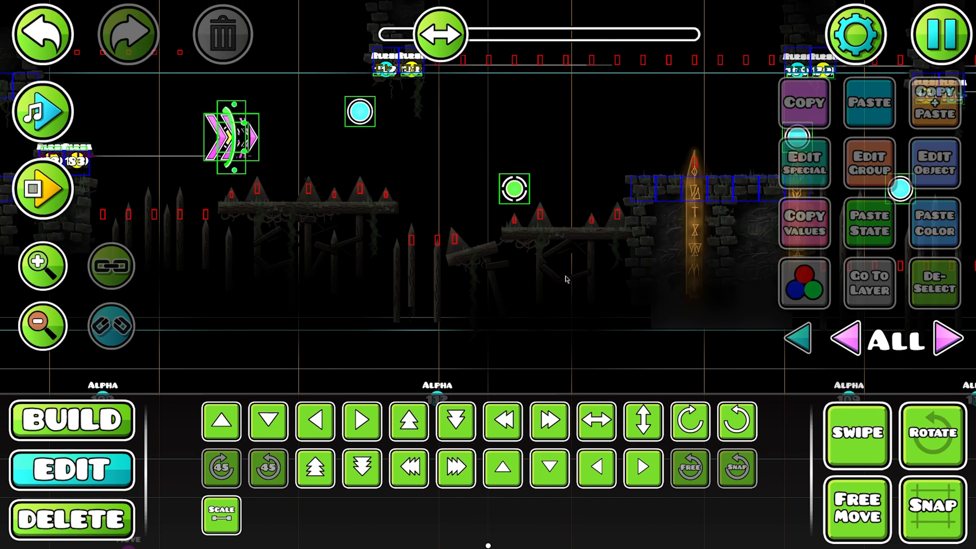
Place a spike between the two wooden platforms and add it to group 370
left_click(856, 434)
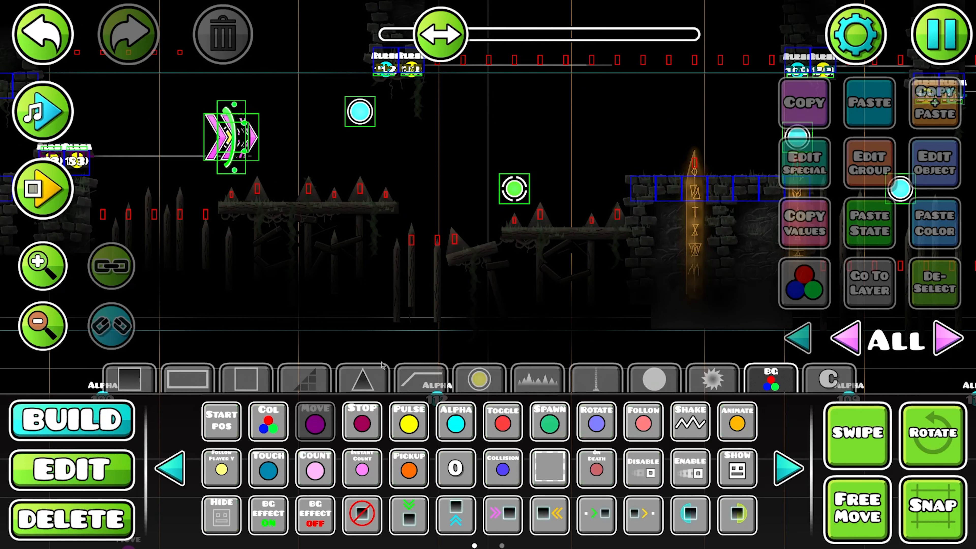
left_click(363, 378)
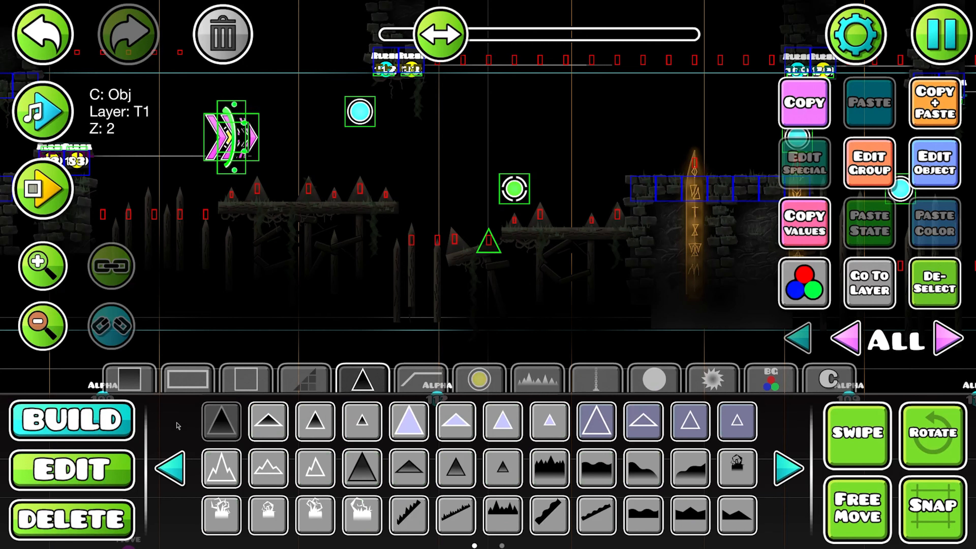
left_click(868, 164)
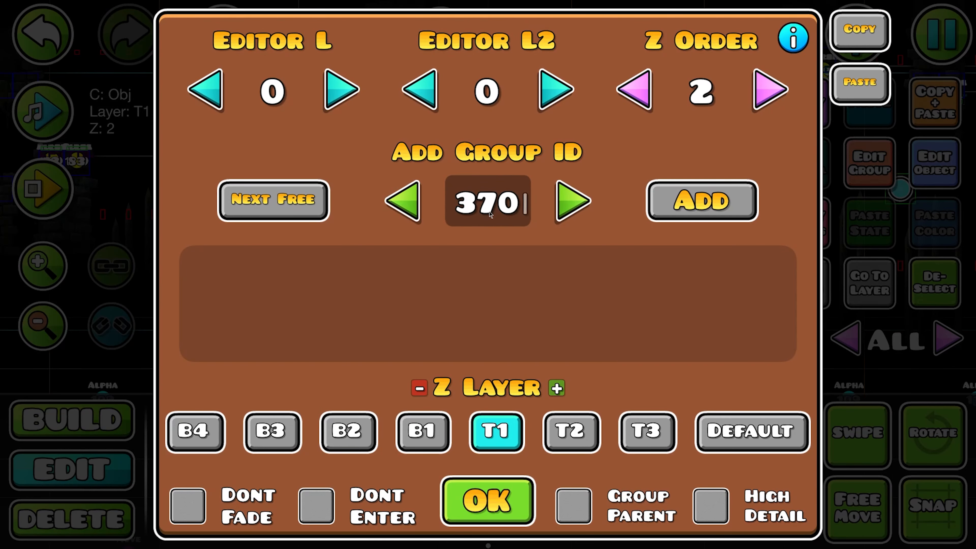
left_click(487, 502)
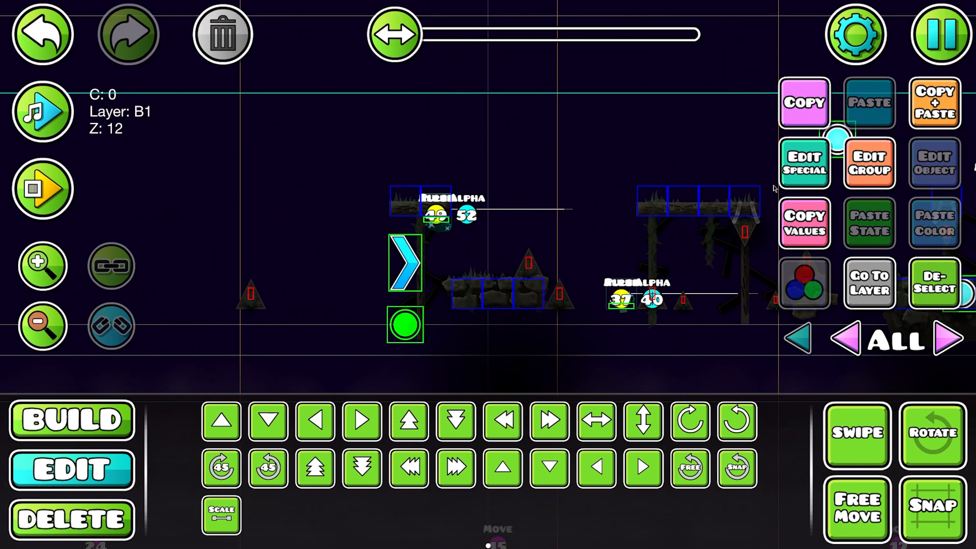
Tick Dont Fade in the dash orb's Edit Group settings and confirm
left_click(868, 163)
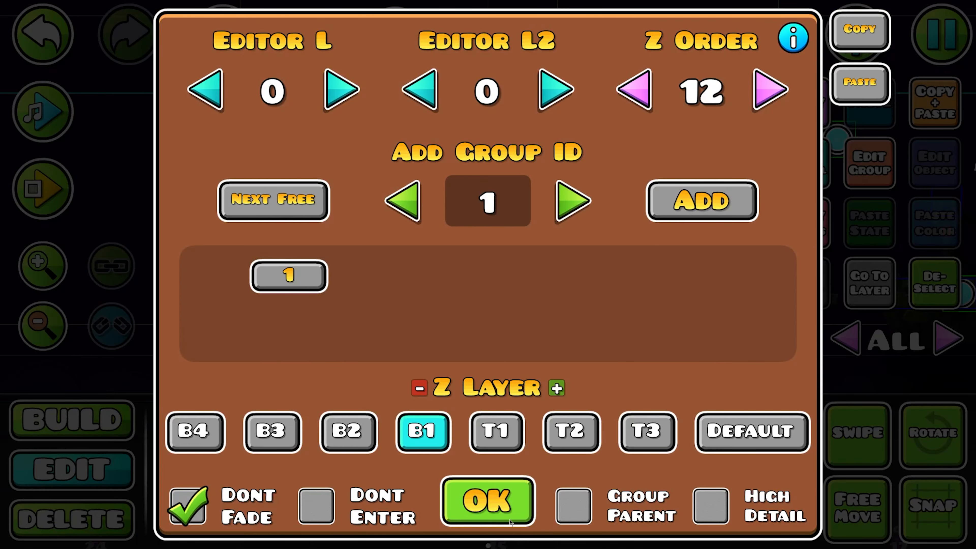
left_click(488, 501)
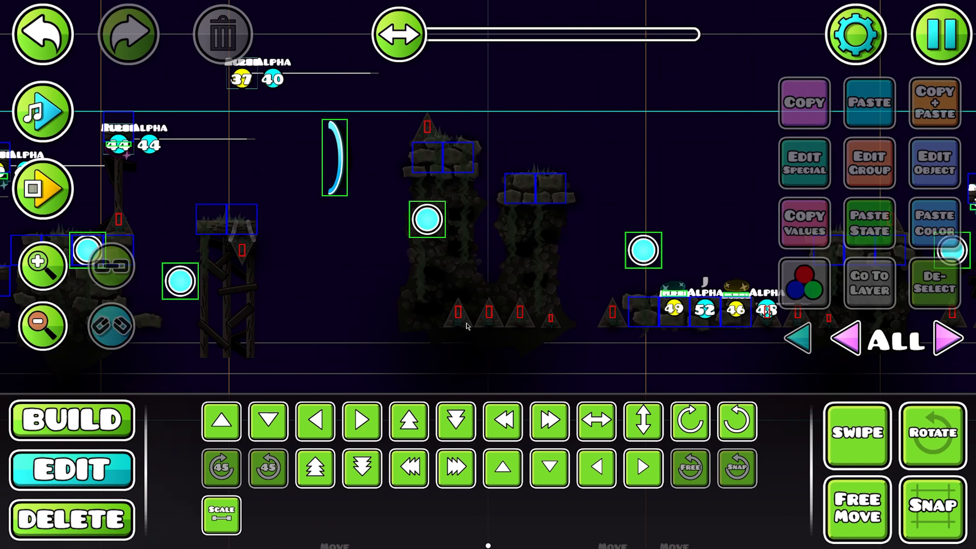
Scroll the editor right to the crystal cave with the wooden platforms
left_click(460, 327)
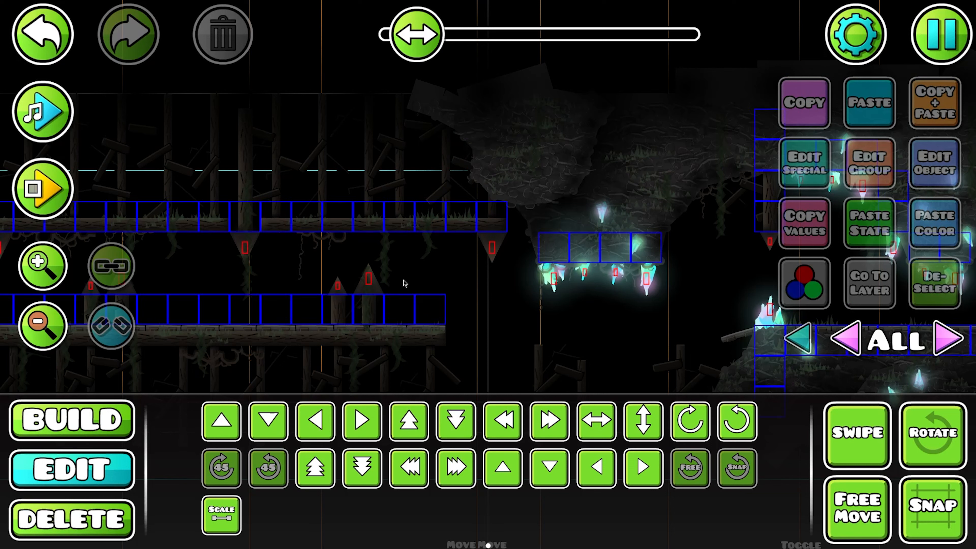
left_click(429, 310)
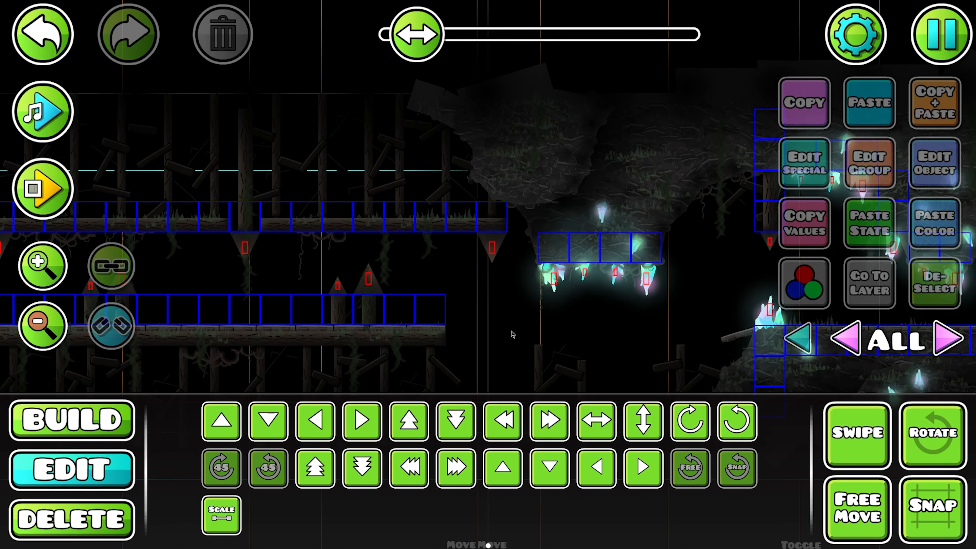
Move the two blocks at the platform's end to editor layer 1
left_click(70, 420)
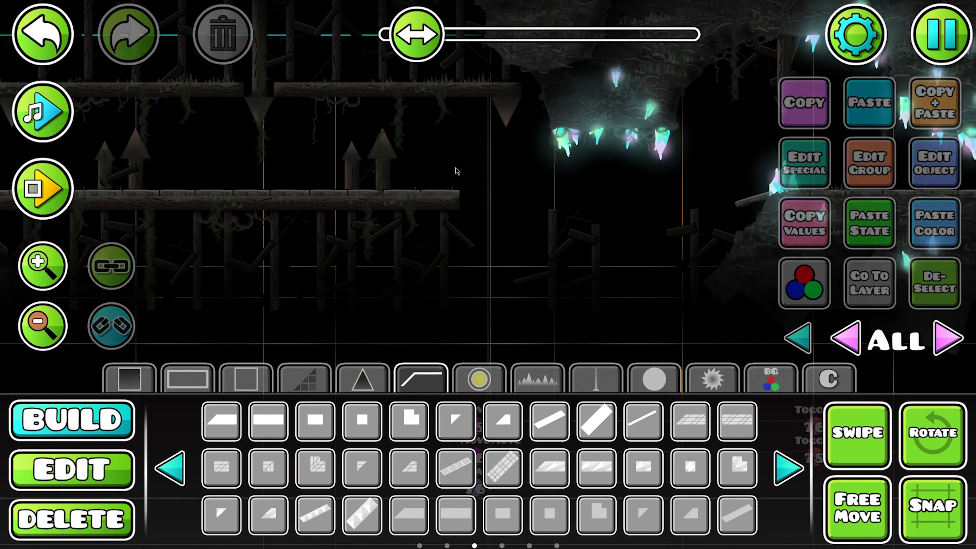
left_click(70, 469)
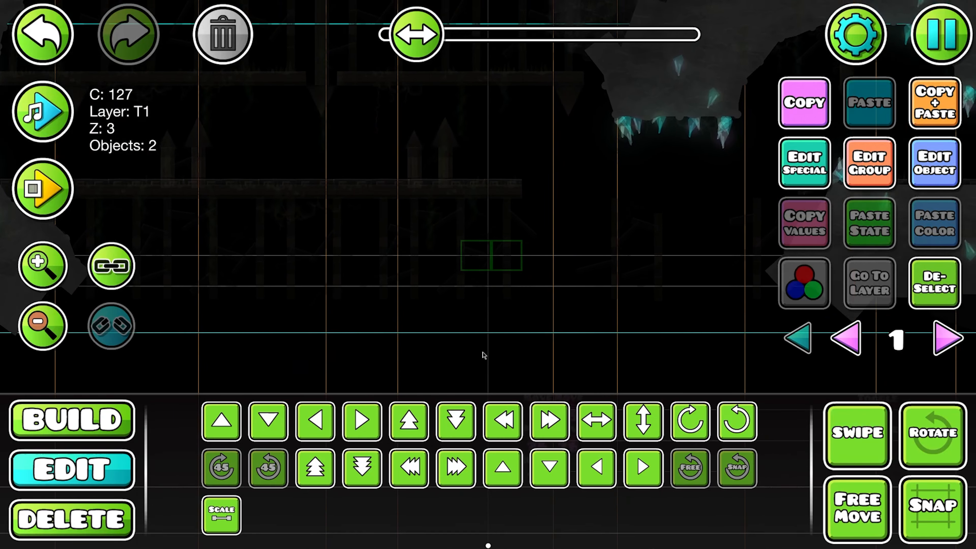
left_click(869, 162)
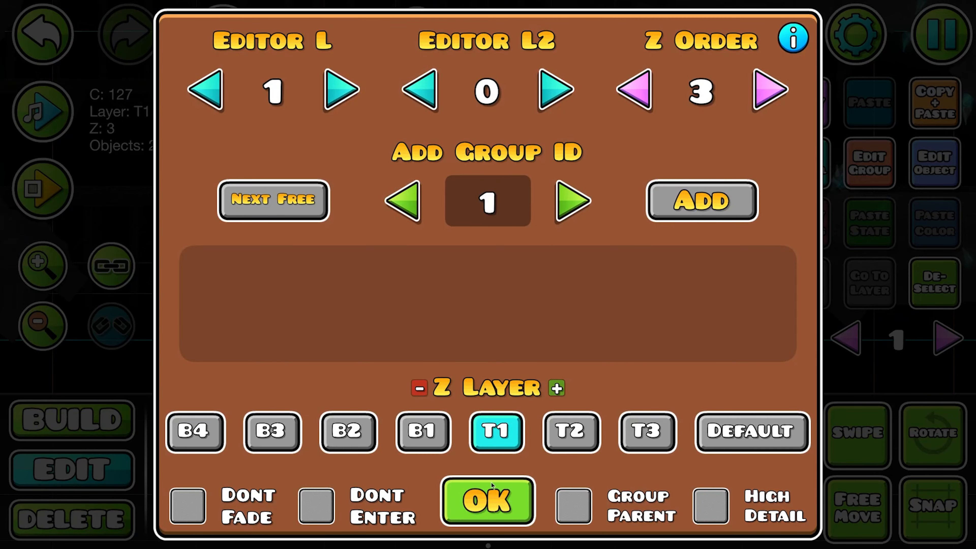
left_click(487, 501)
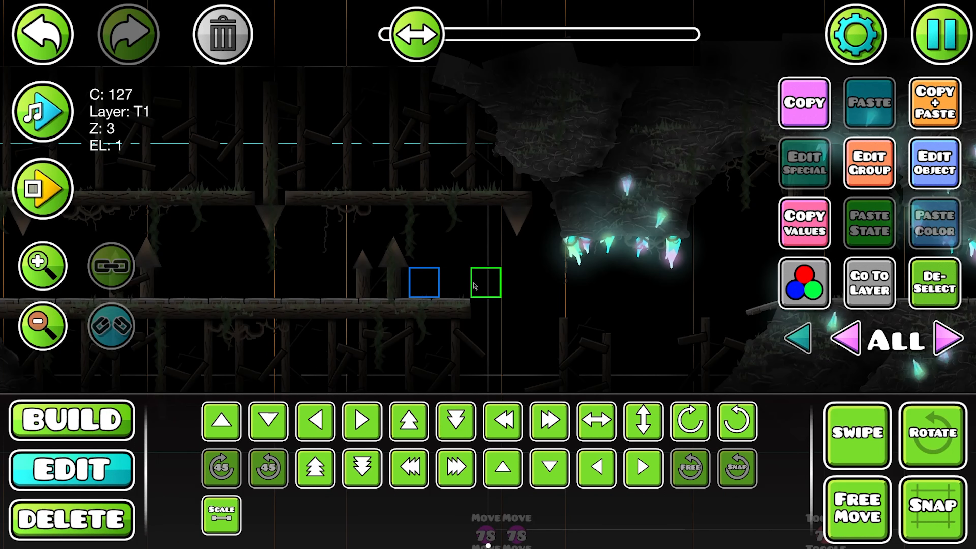
left_click(846, 338)
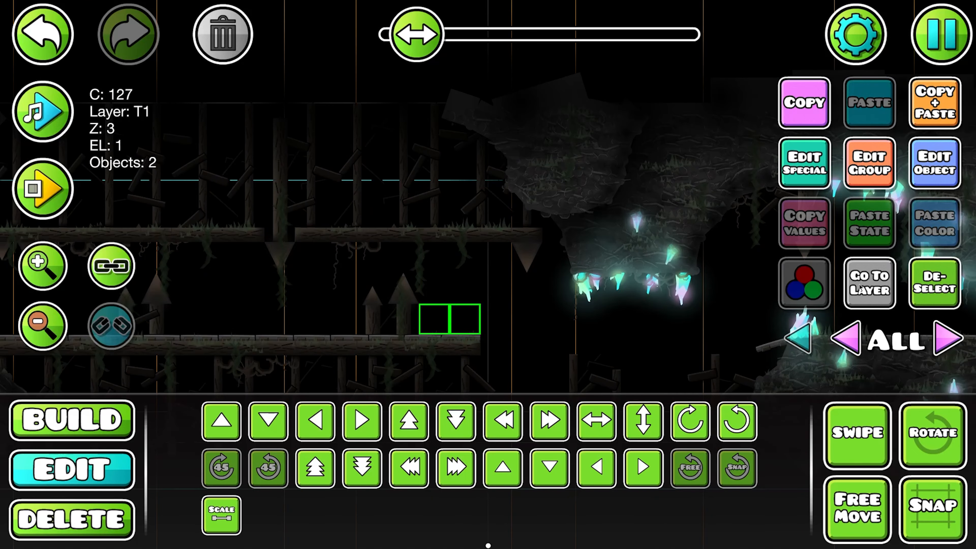
Place a downward spike under the overhead block row, then start a playtest
left_click(70, 419)
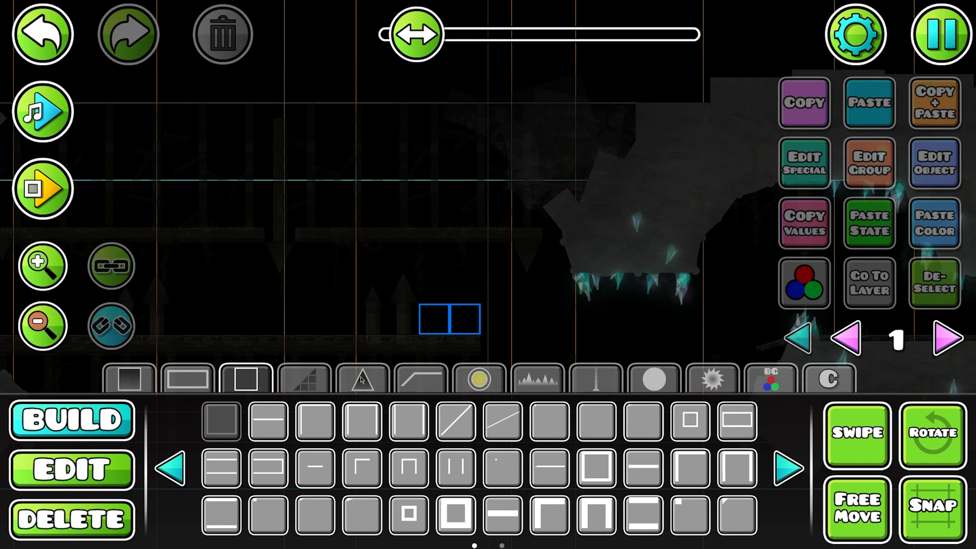
left_click(361, 379)
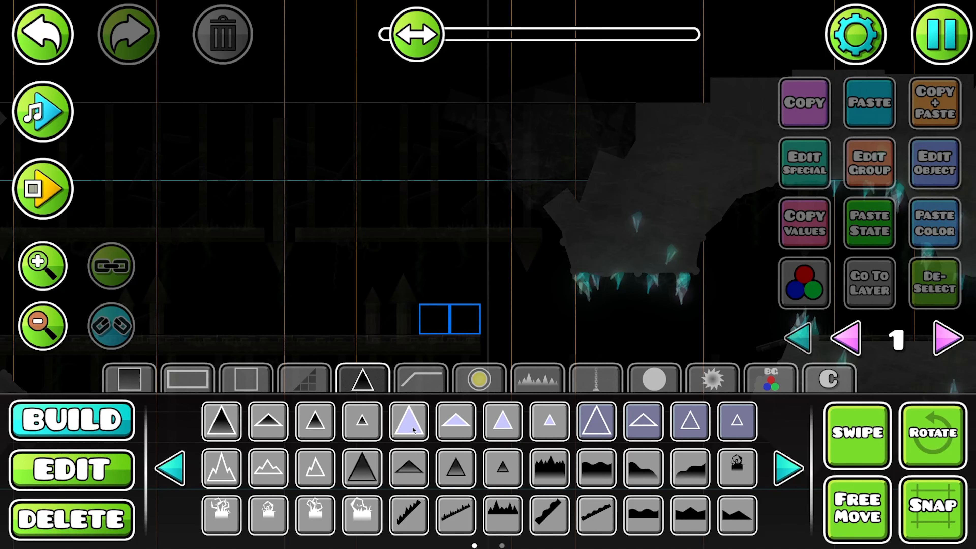
left_click(71, 469)
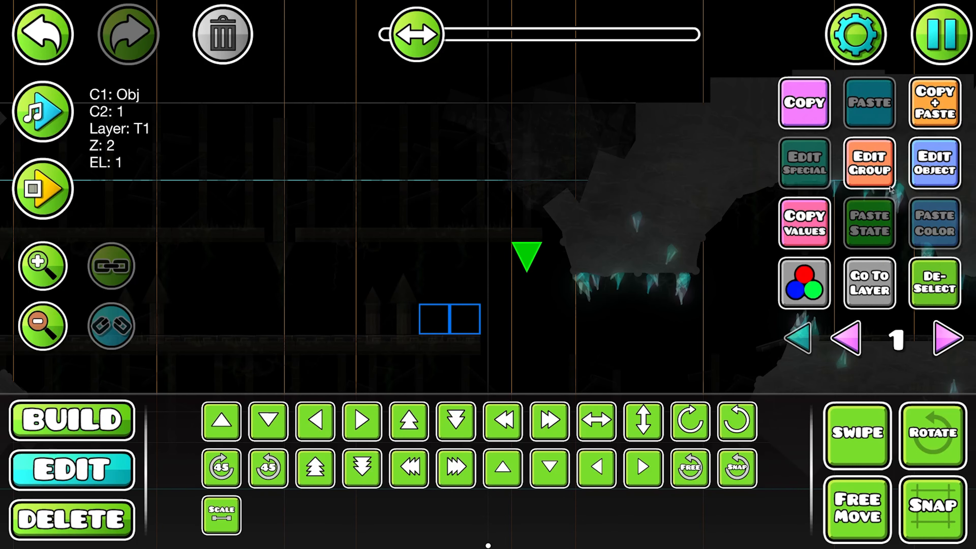
left_click(856, 433)
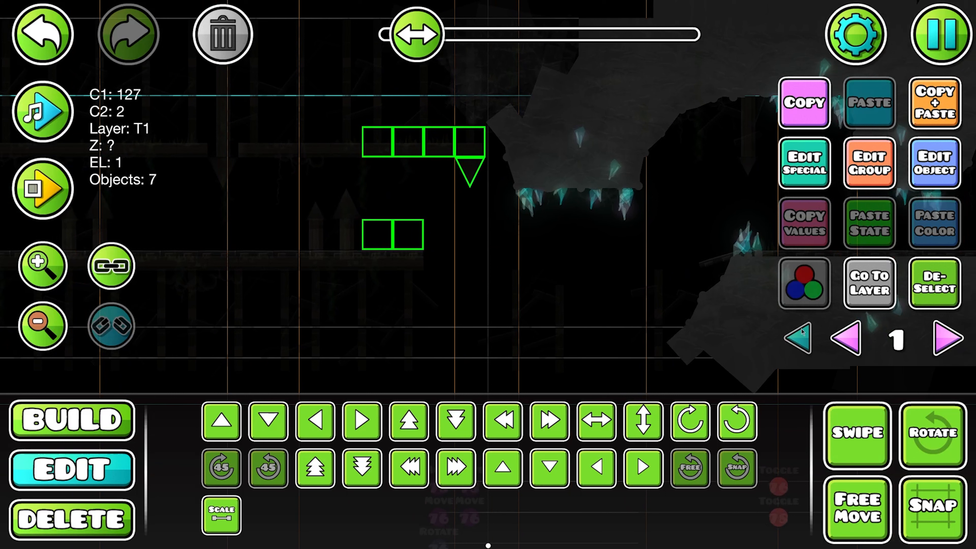
left_click(942, 34)
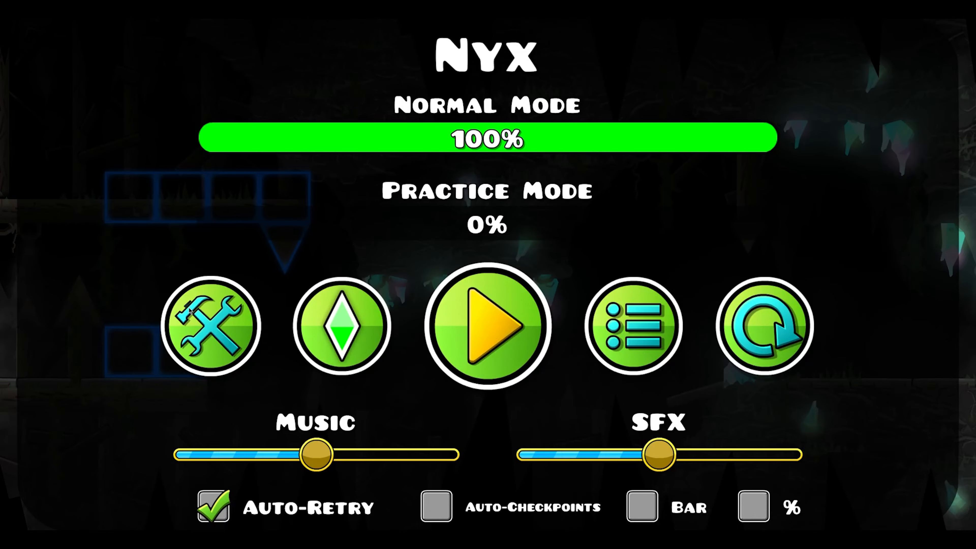
Return to the editor at the ship tunnel section showing only layer 0
left_click(213, 324)
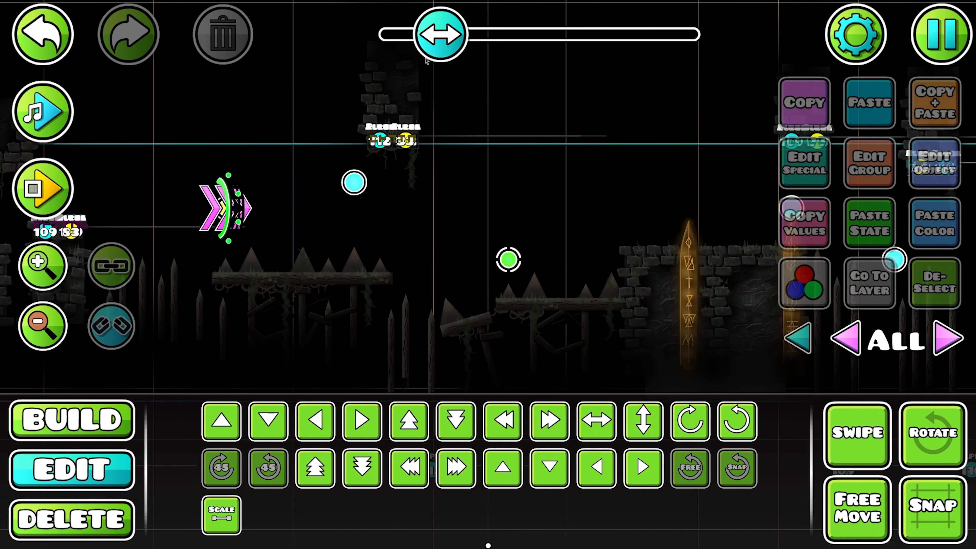
left_click(70, 419)
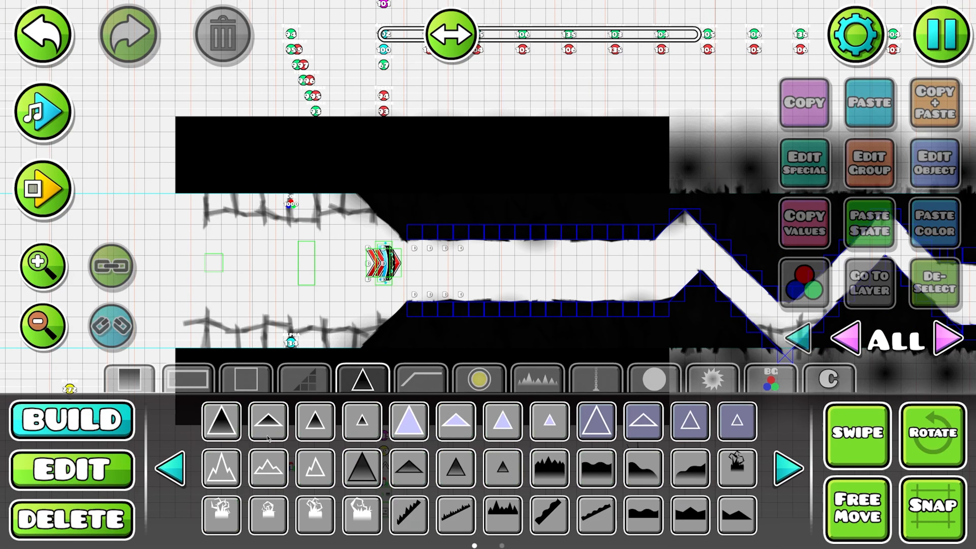
left_click(70, 468)
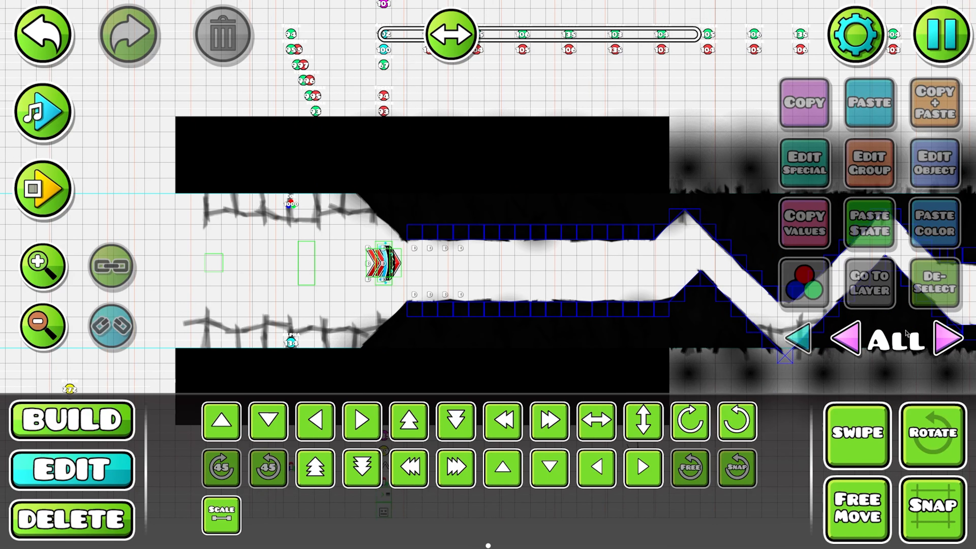
left_click(848, 339)
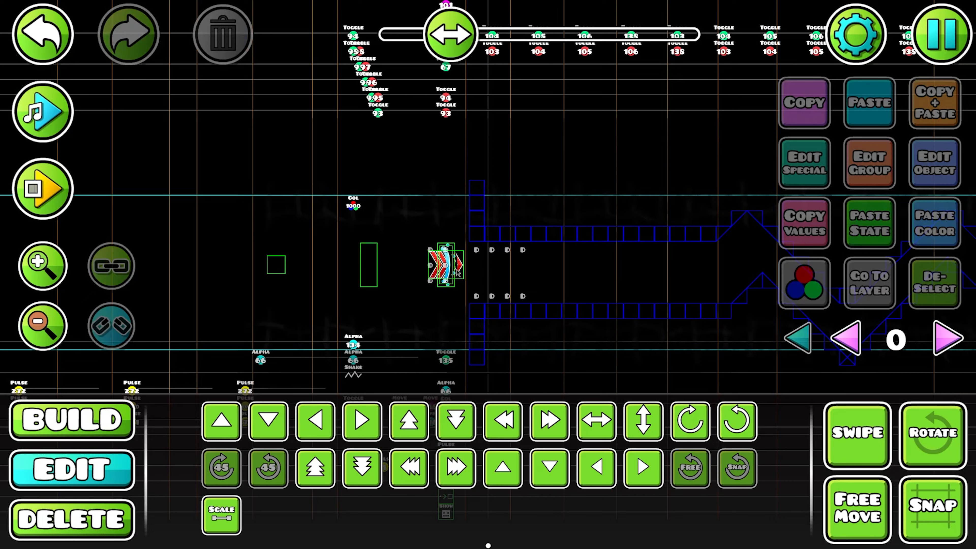
left_click(946, 339)
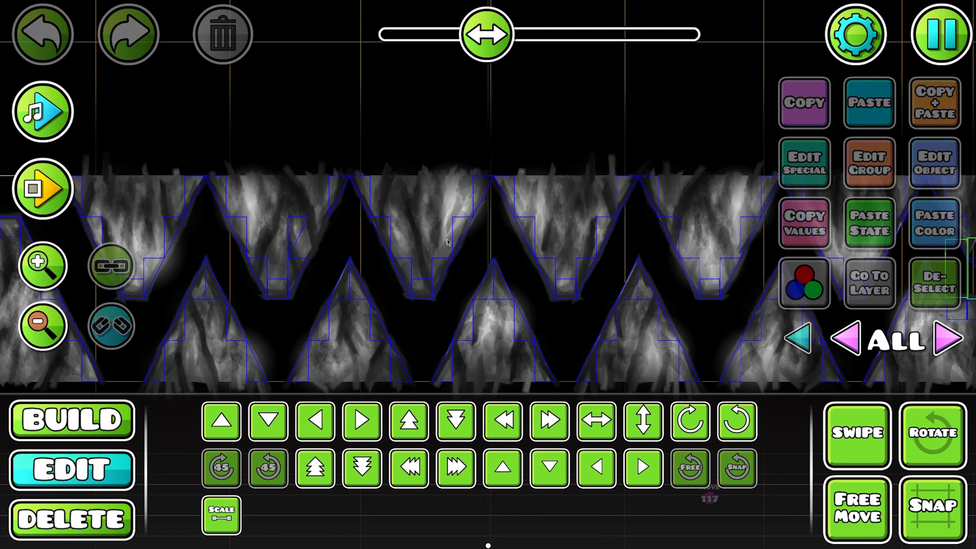
Scroll to the yellow/red orb section with speed portals and view all layers
left_click(412, 237)
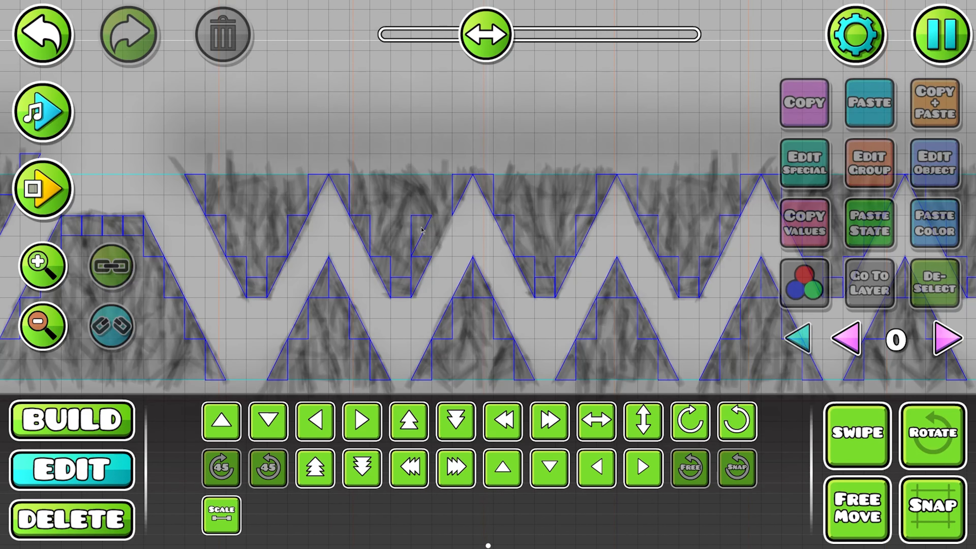
left_click(426, 233)
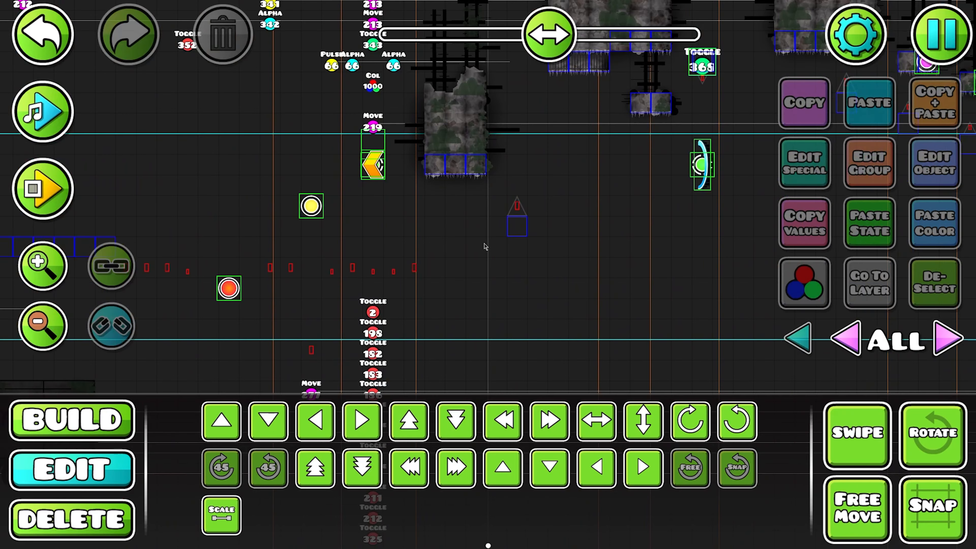
Place a dark solid block above the platform in the red-background section
left_click(414, 268)
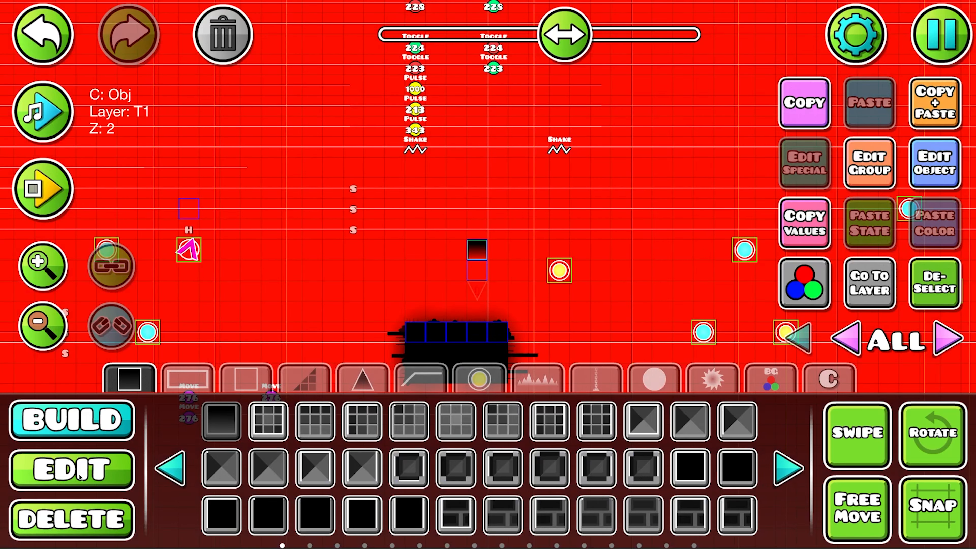
Review Edit Group for the dark block and the speed portal's Z order and Dont Fade
left_click(869, 164)
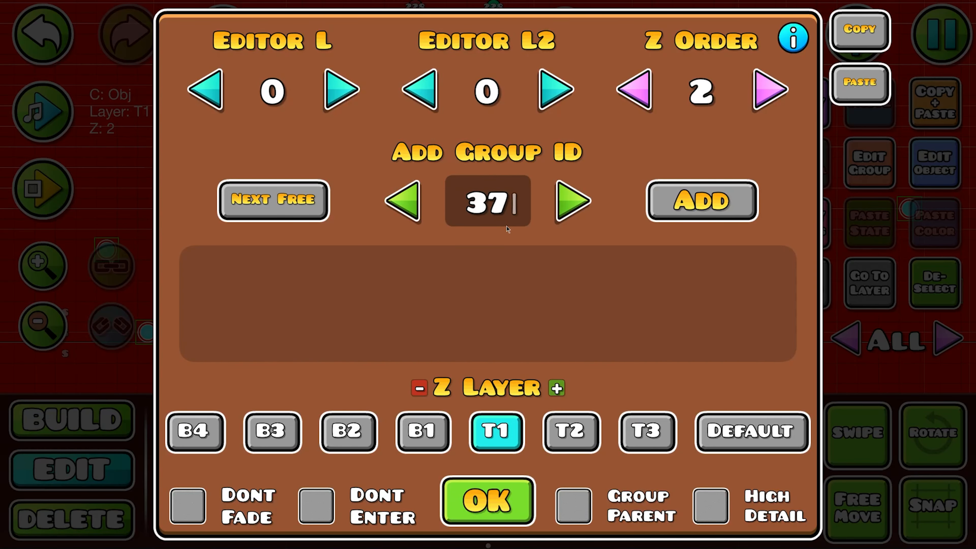
left_click(487, 502)
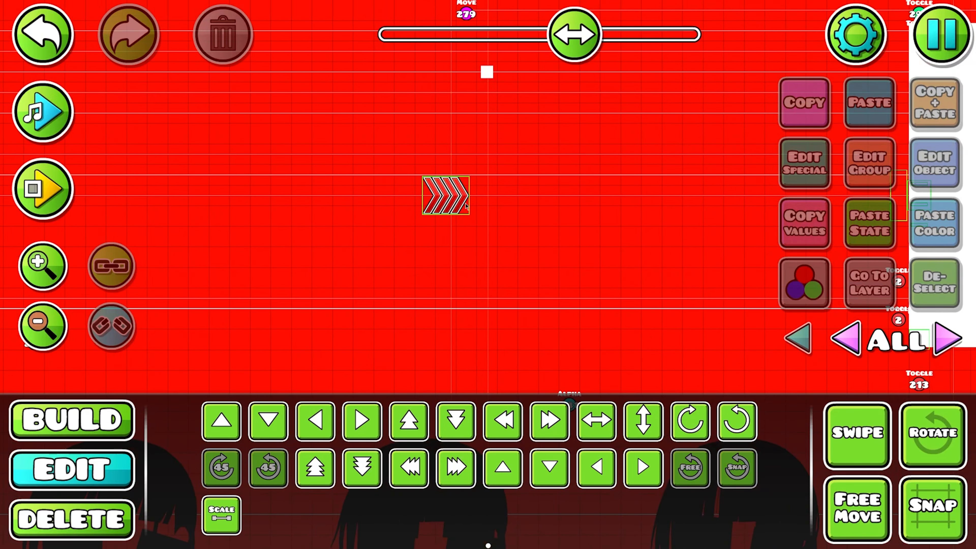
left_click(869, 163)
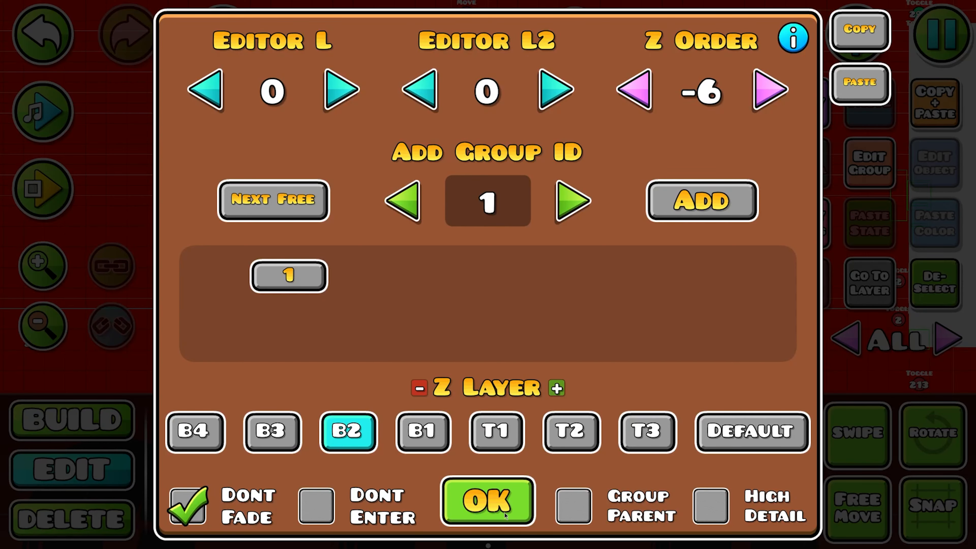
left_click(487, 501)
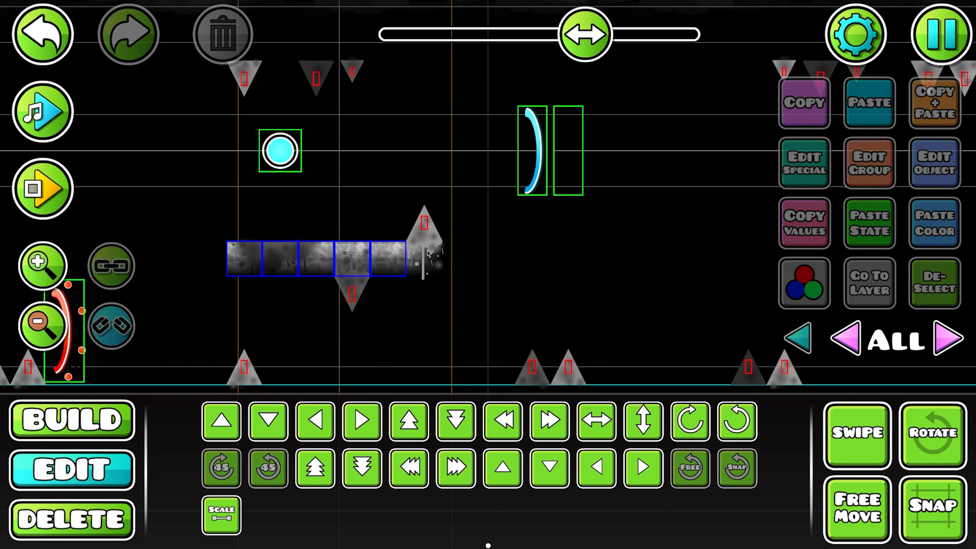
mouse_move(382, 266)
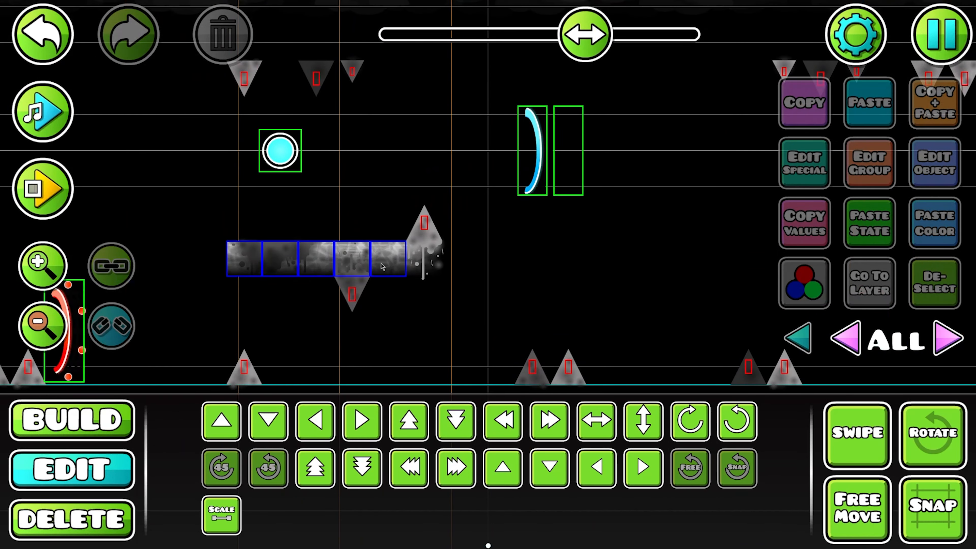
mouse_move(468, 258)
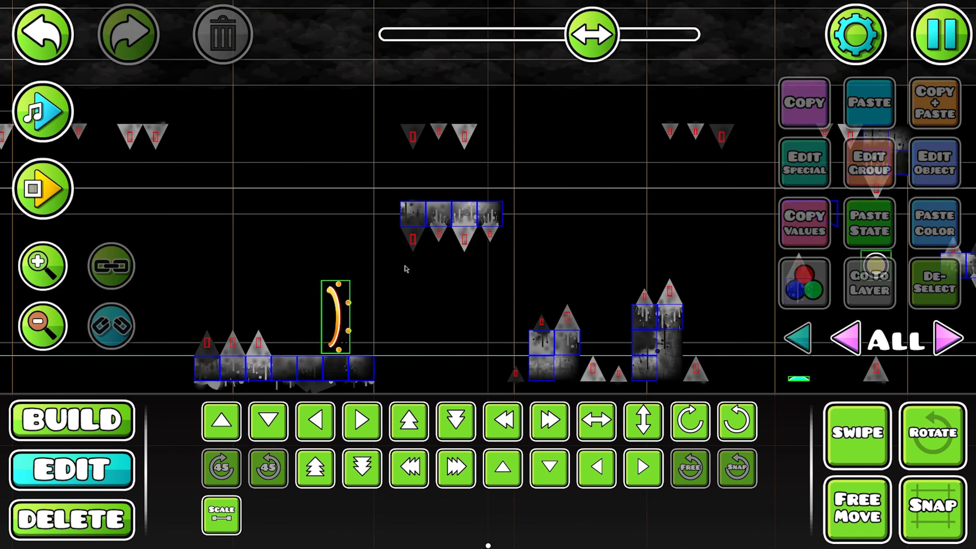
Review an object's Edit Group settings, then scroll to the orb and speed portal sections
left_click(70, 421)
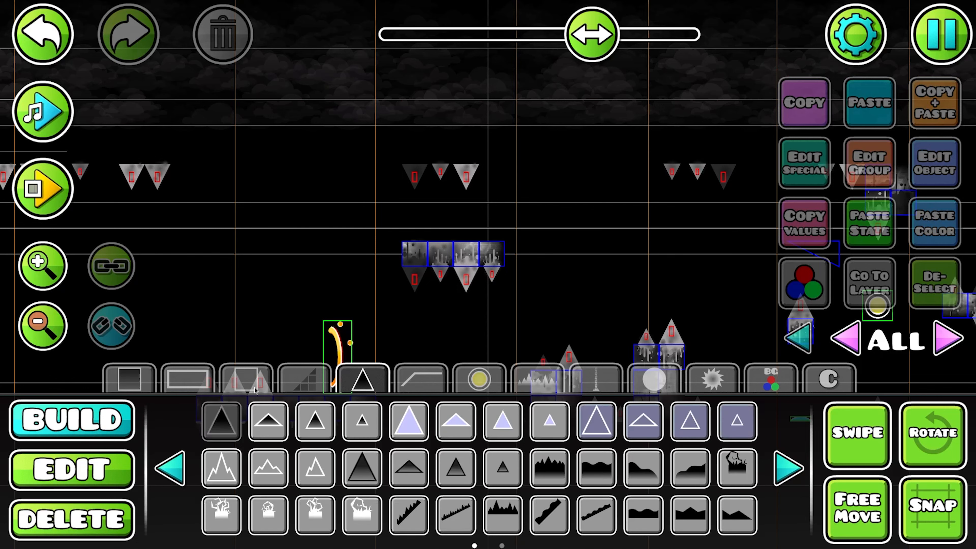
left_click(869, 162)
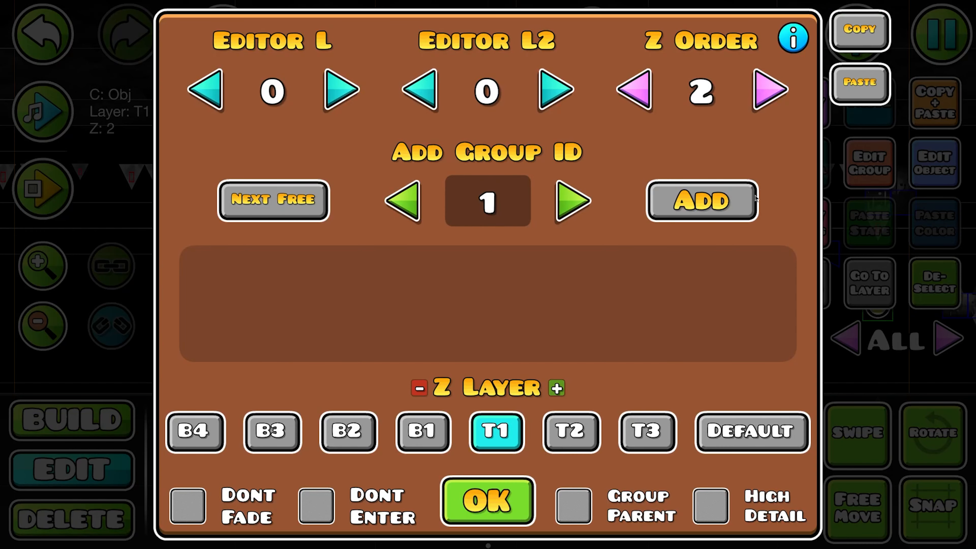
left_click(488, 501)
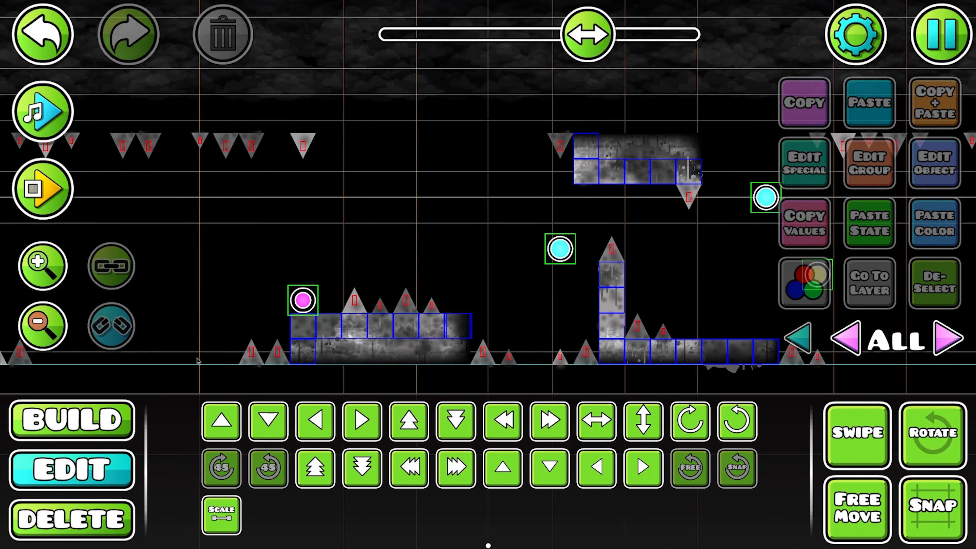
left_click(70, 419)
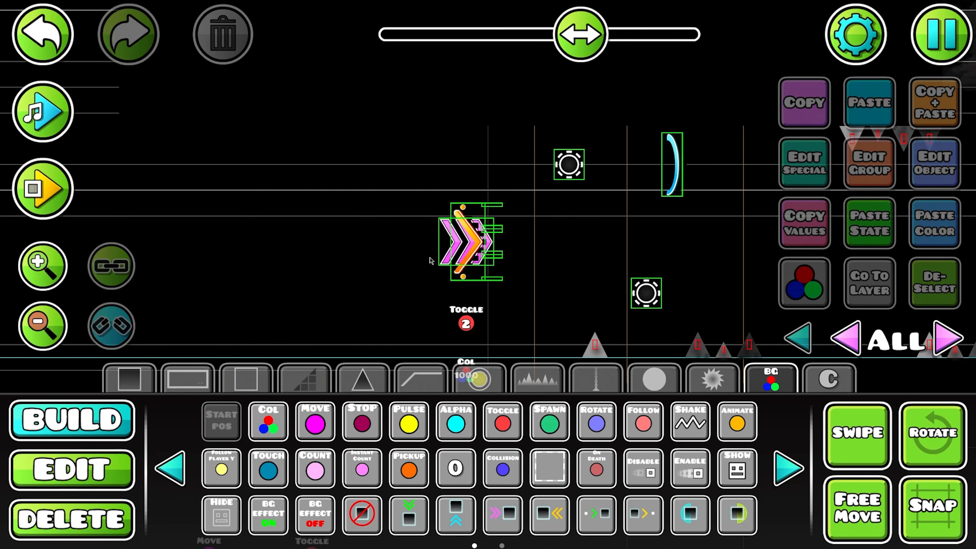
left_click(71, 468)
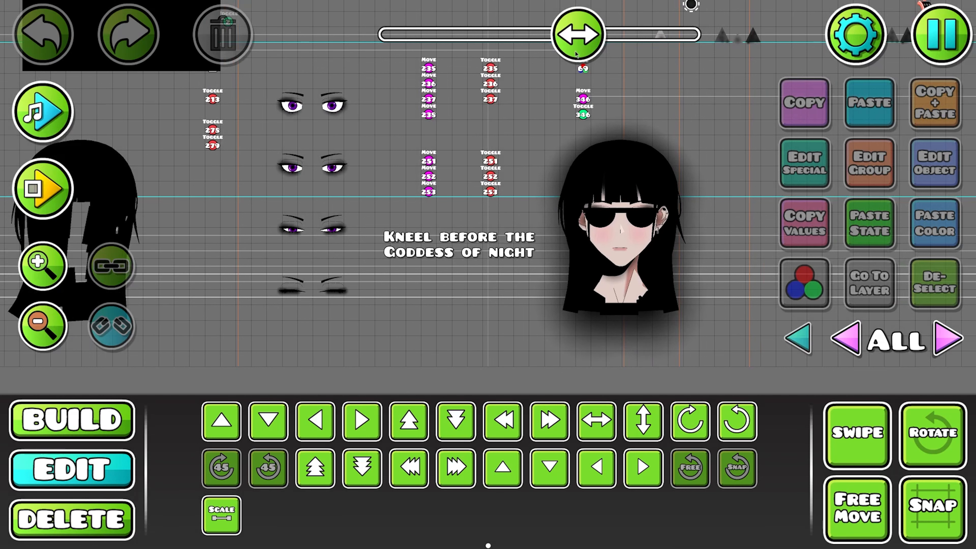
Slide the level position past the artwork to the stretch with green, pink and yellow portals
left_click(576, 34)
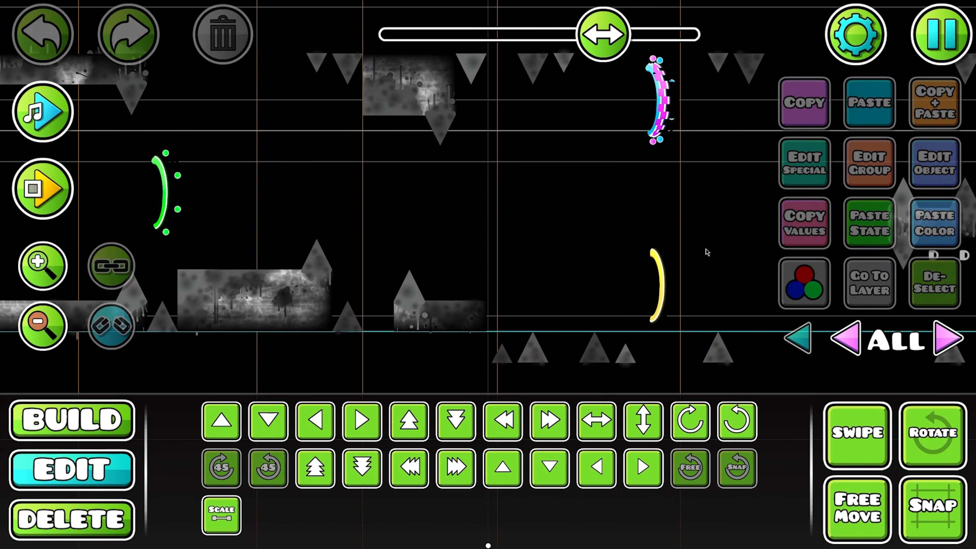
mouse_move(520, 299)
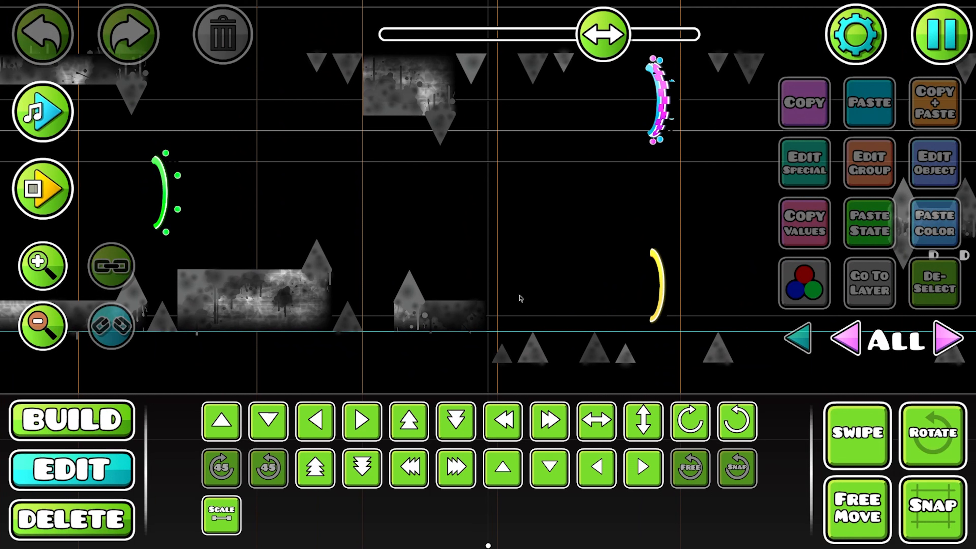
mouse_move(571, 294)
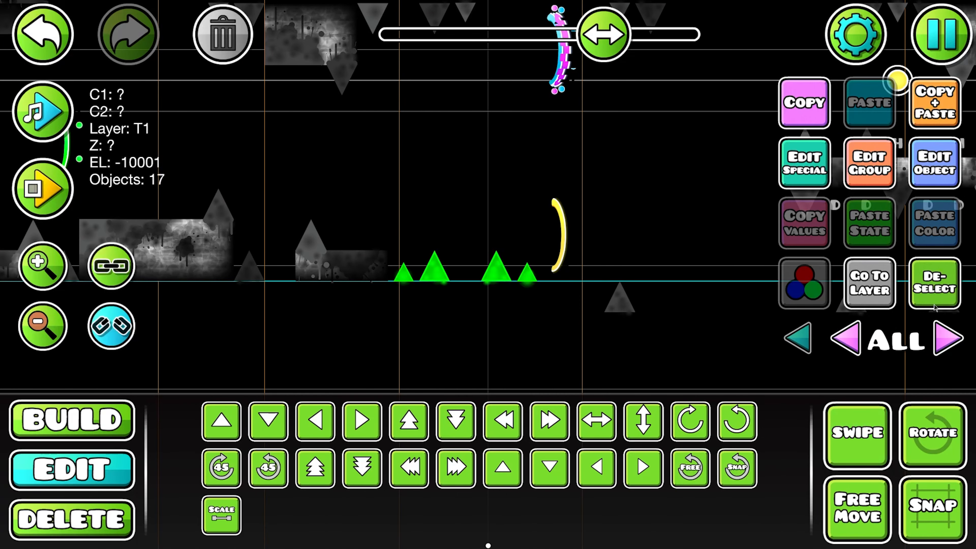
Deselect the 17 ground spikes by the yellow ring and move toward the blue-orb section
left_click(934, 282)
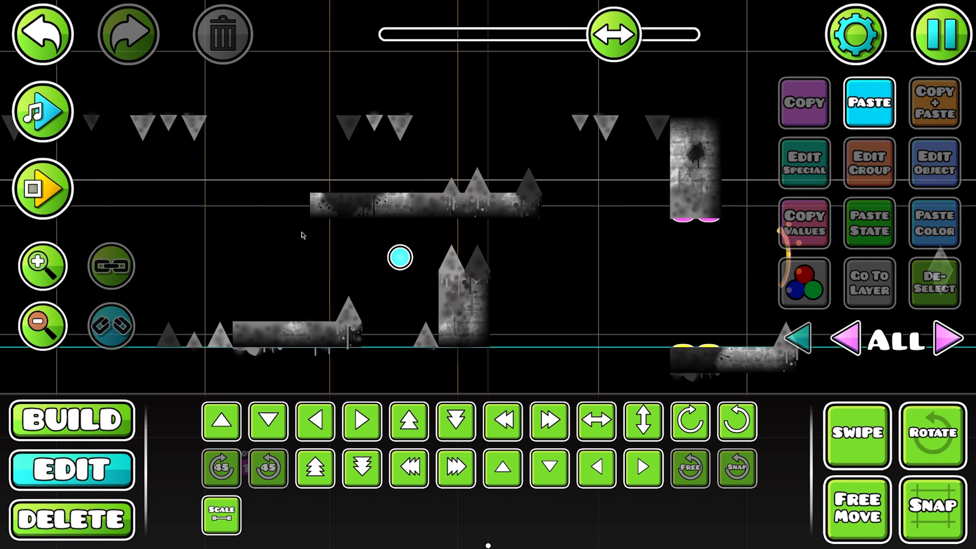
left_click(71, 420)
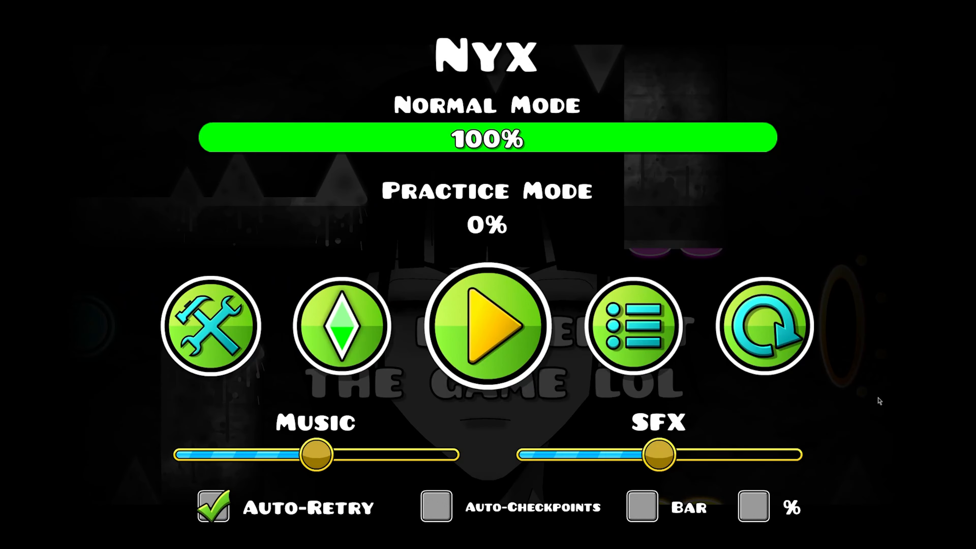
Return from the Nyx pause menu into the level editor
left_click(212, 327)
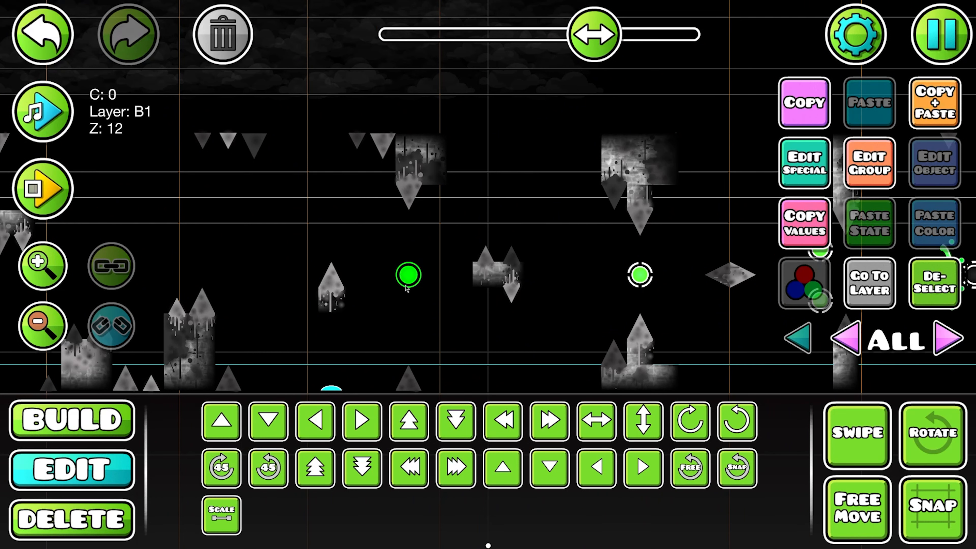
mouse_move(369, 297)
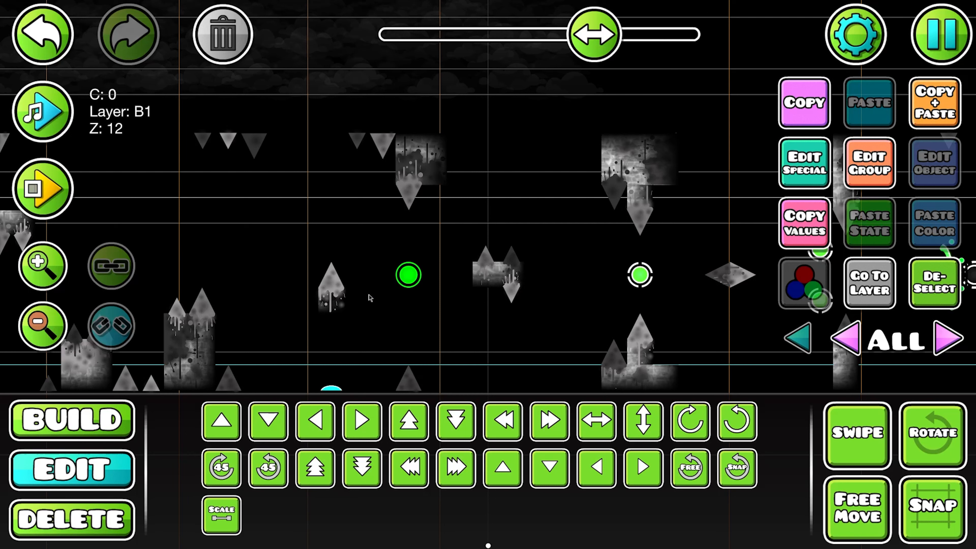
mouse_move(397, 277)
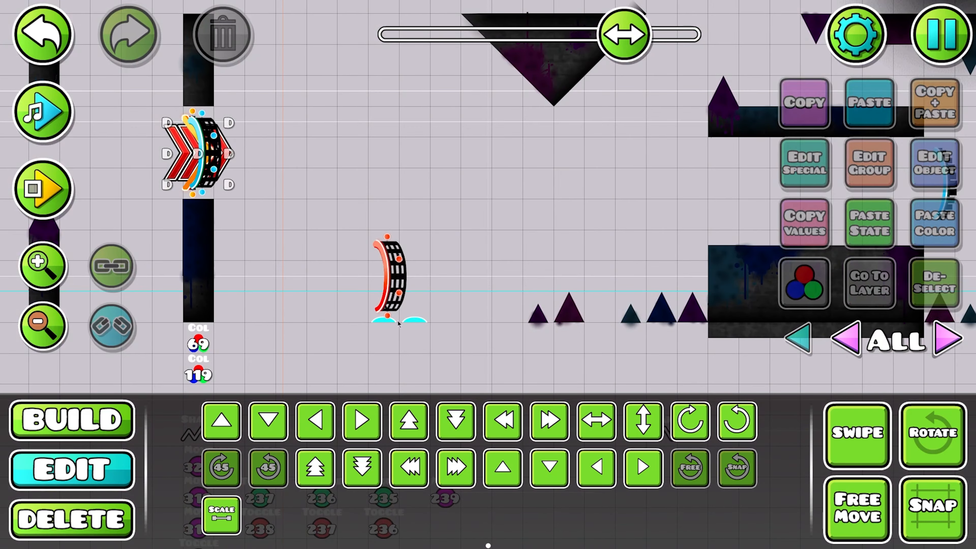
Select both blue jump pads, shift them right along the ground and confirm their group settings
left_click(392, 321)
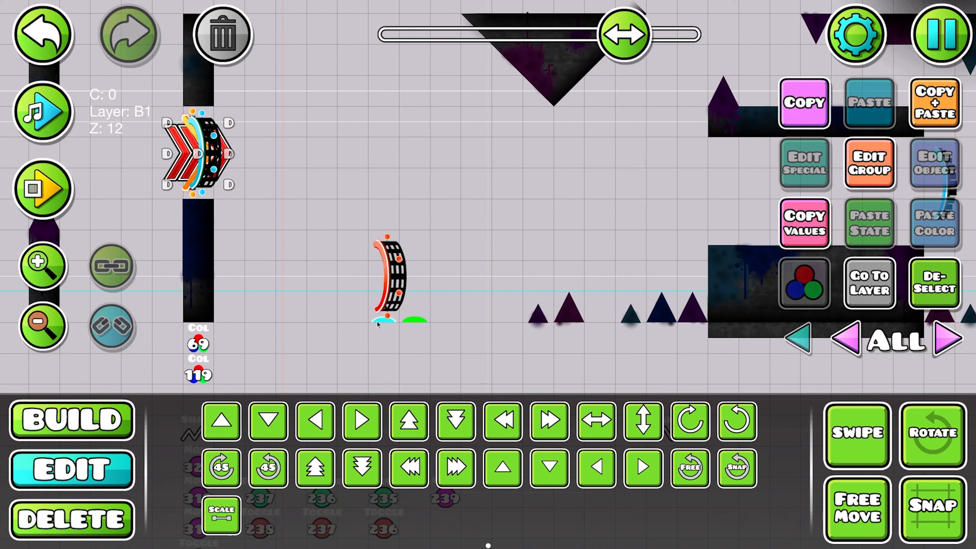
mouse_move(427, 316)
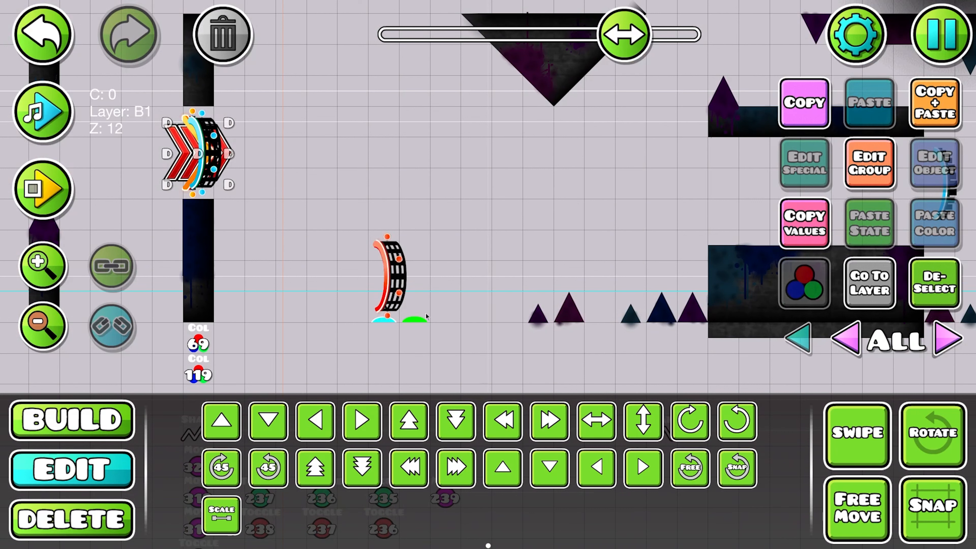
left_click(857, 434)
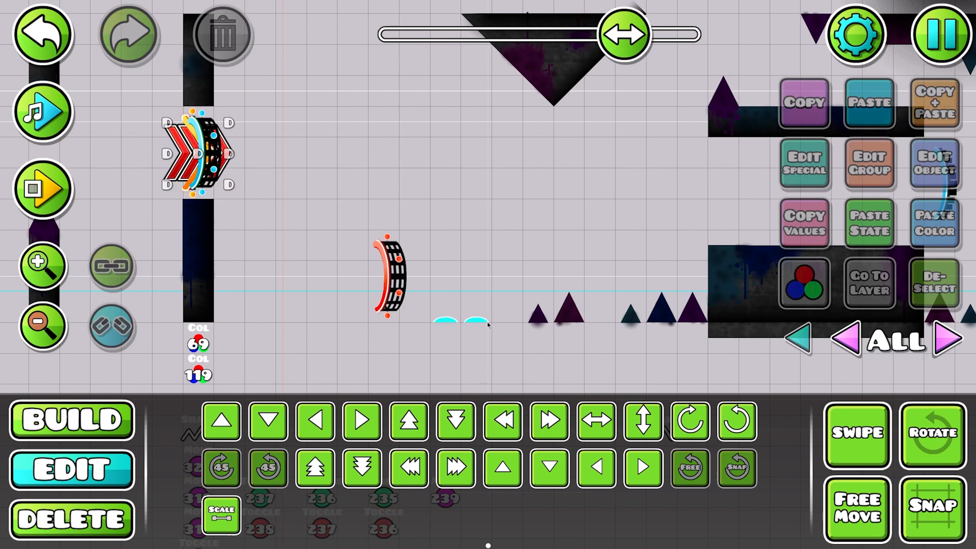
left_click(857, 434)
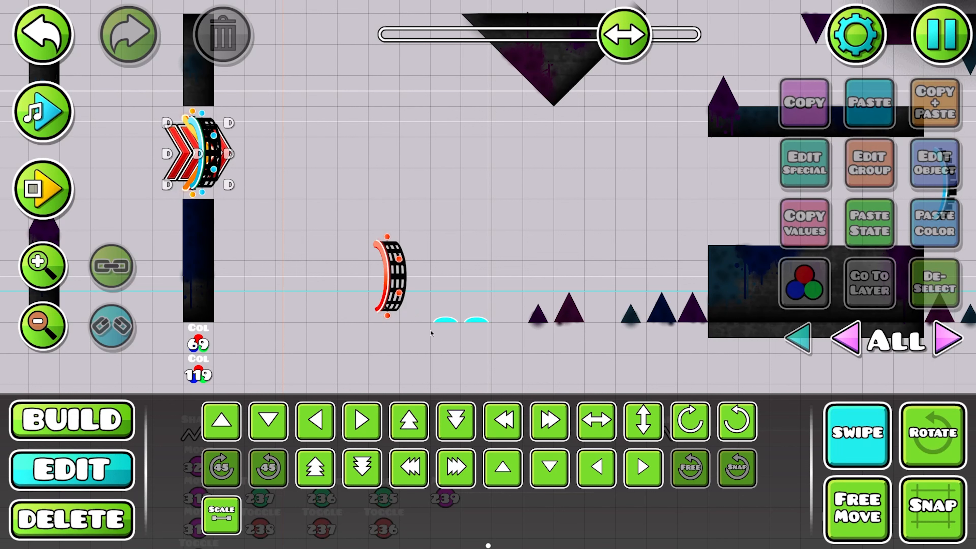
left_click(869, 163)
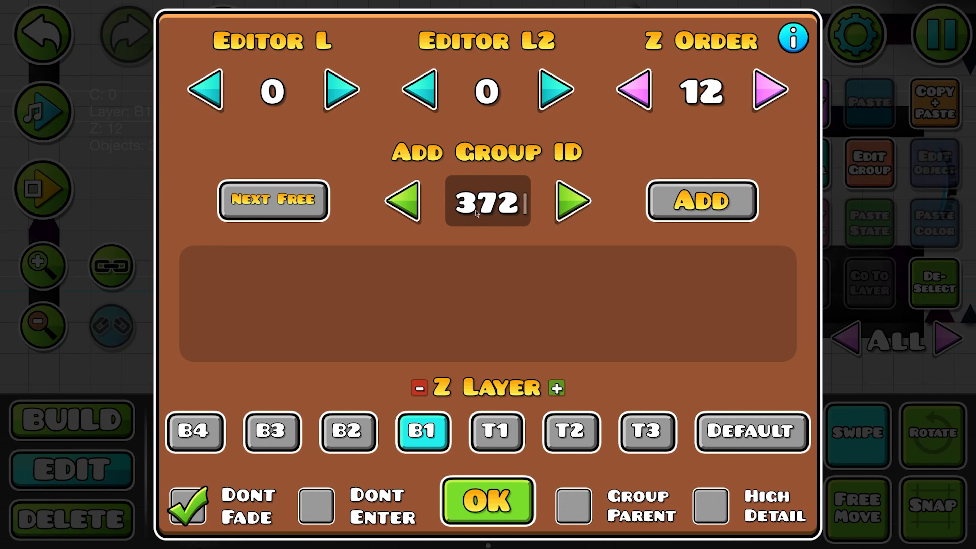
left_click(487, 500)
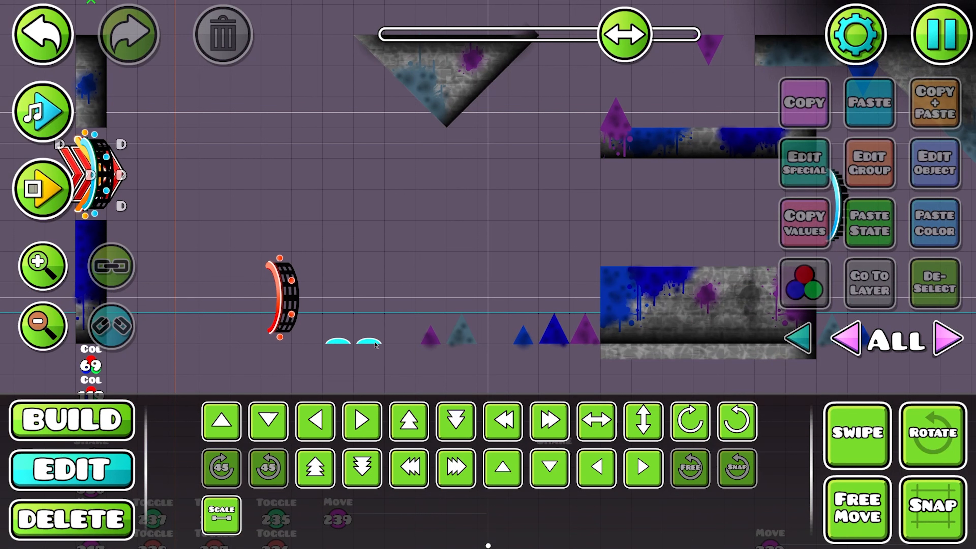
left_click(367, 342)
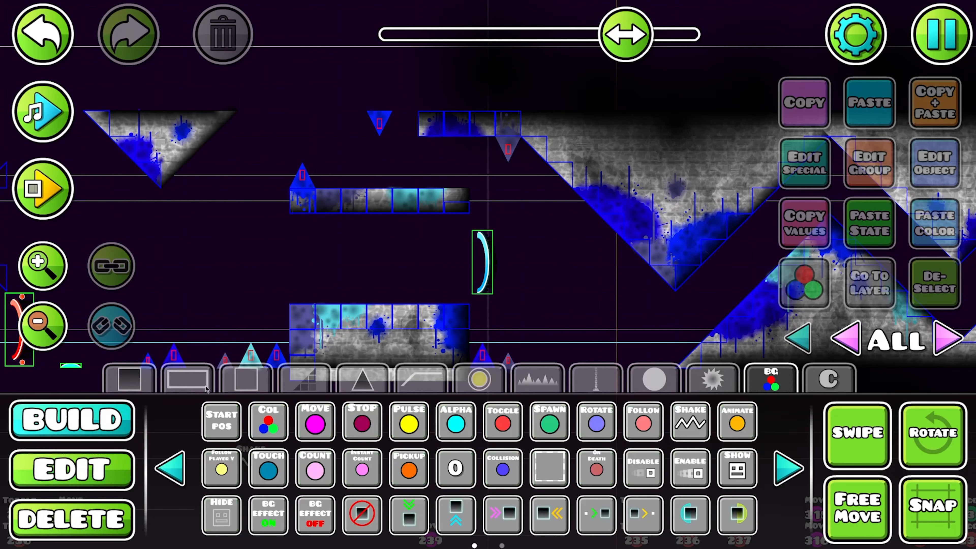
Place small black blocks at both platform ends beside the cyan dash orb to block the skip
left_click(128, 380)
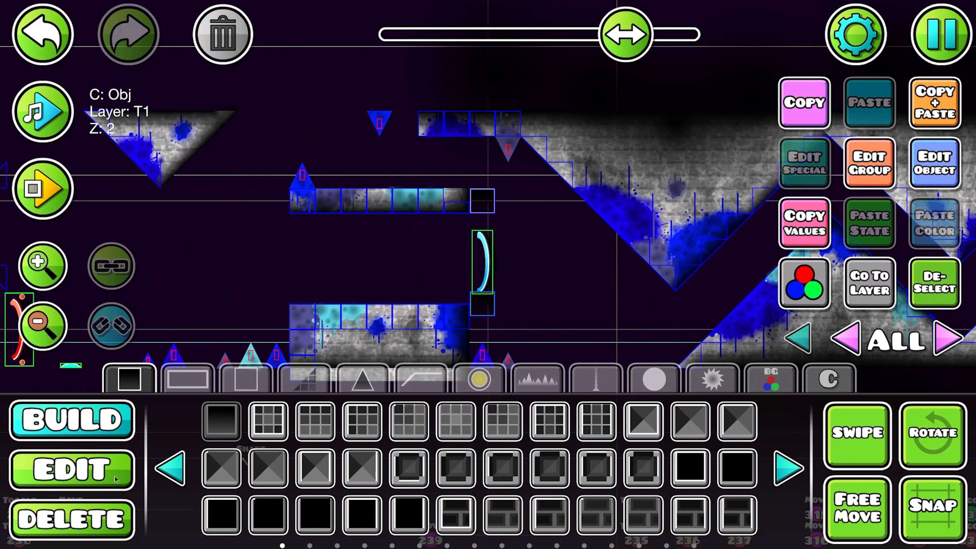
left_click(70, 469)
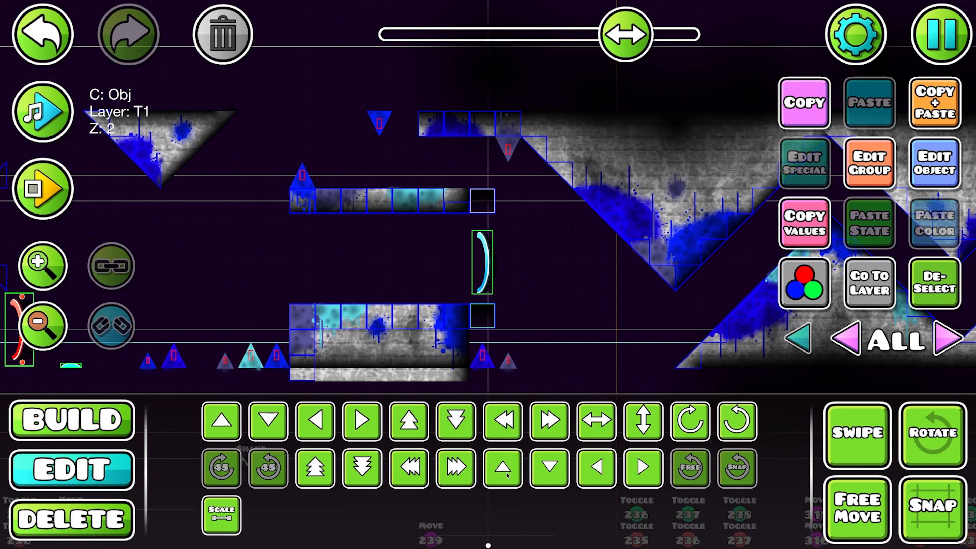
left_click(856, 433)
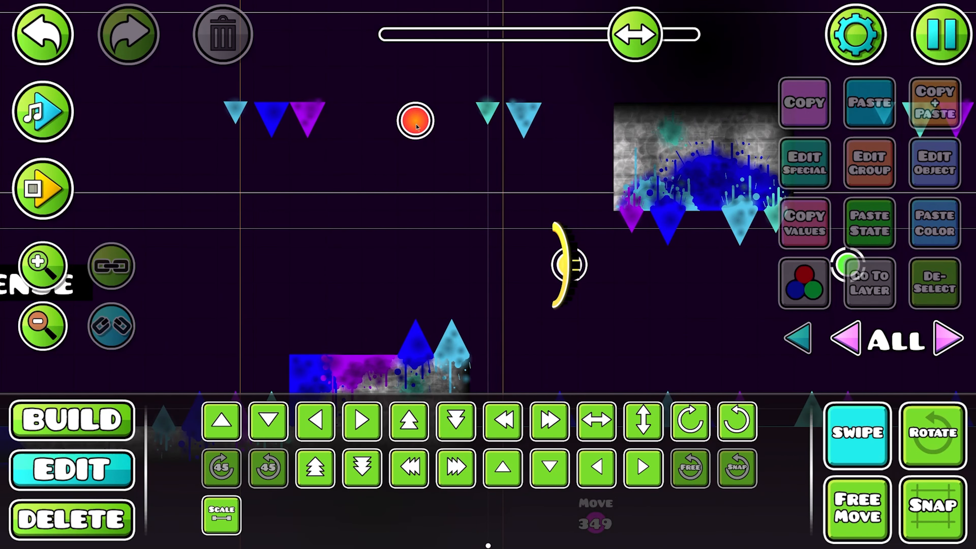
mouse_move(415, 259)
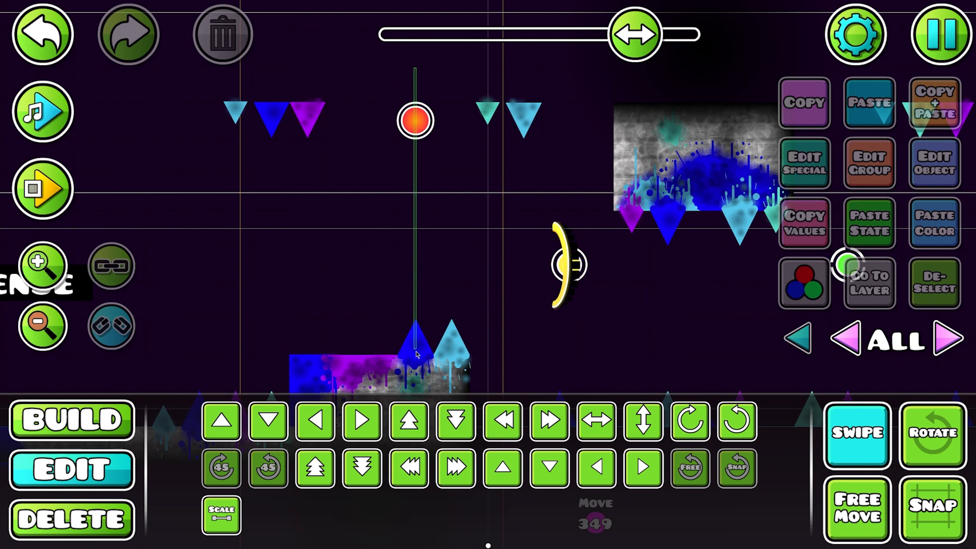
mouse_move(417, 370)
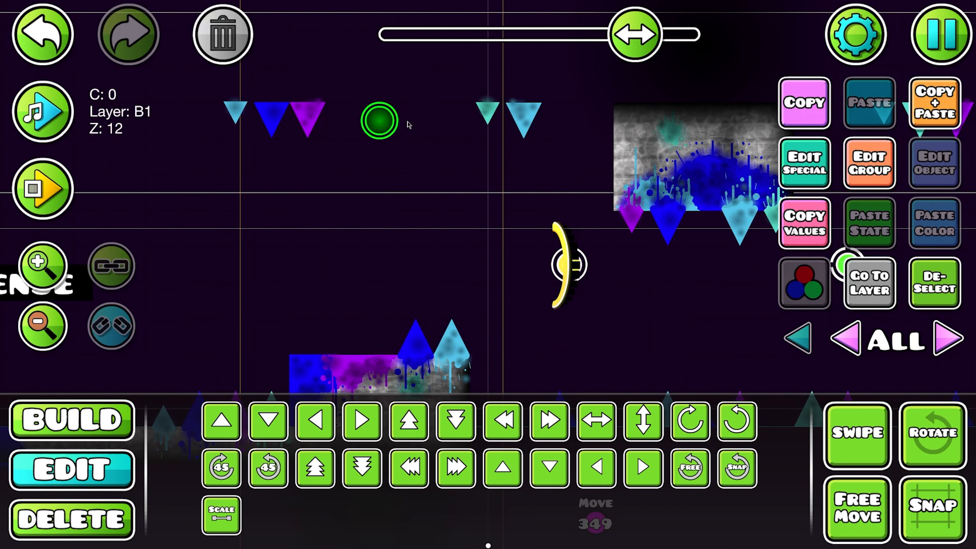
Review the red orb's group settings with no-fade on and confirm them
left_click(869, 163)
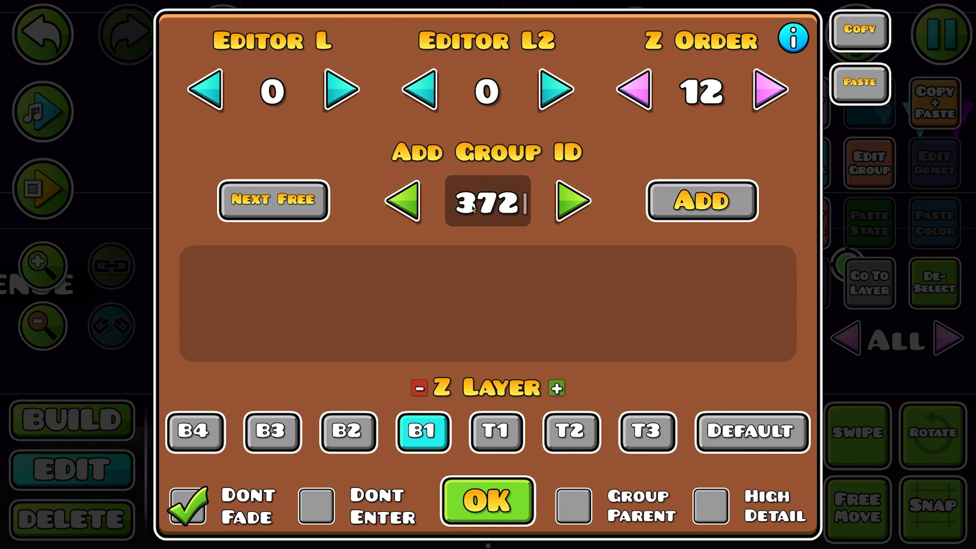
left_click(486, 501)
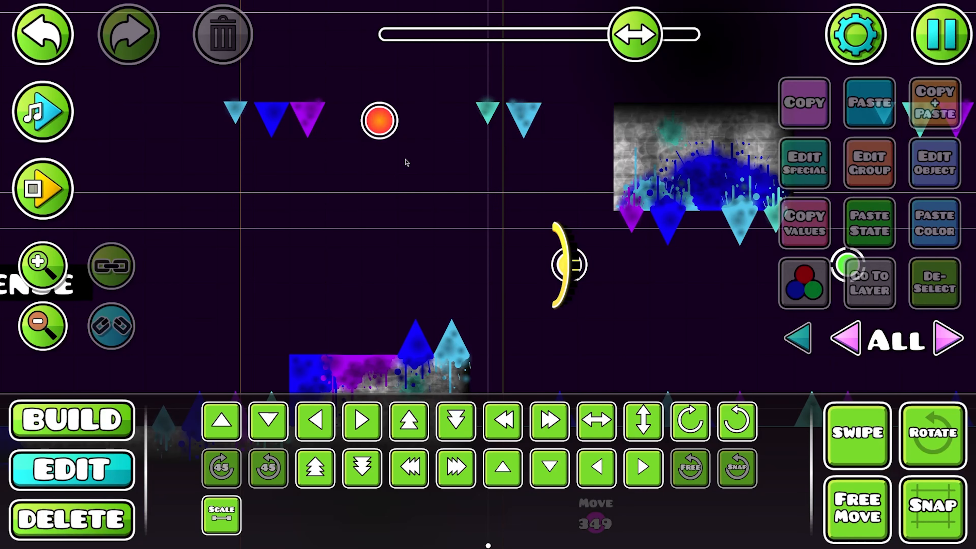
mouse_move(410, 346)
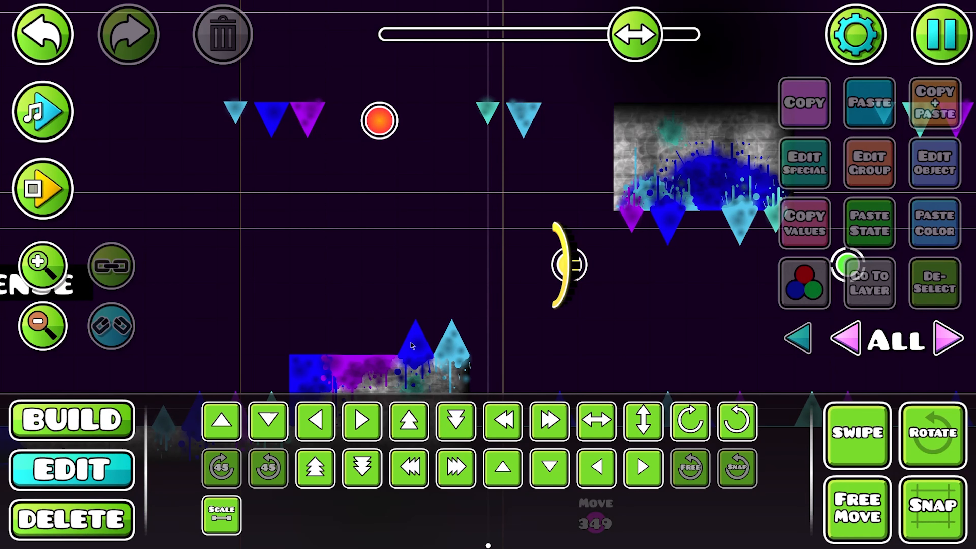
mouse_move(428, 147)
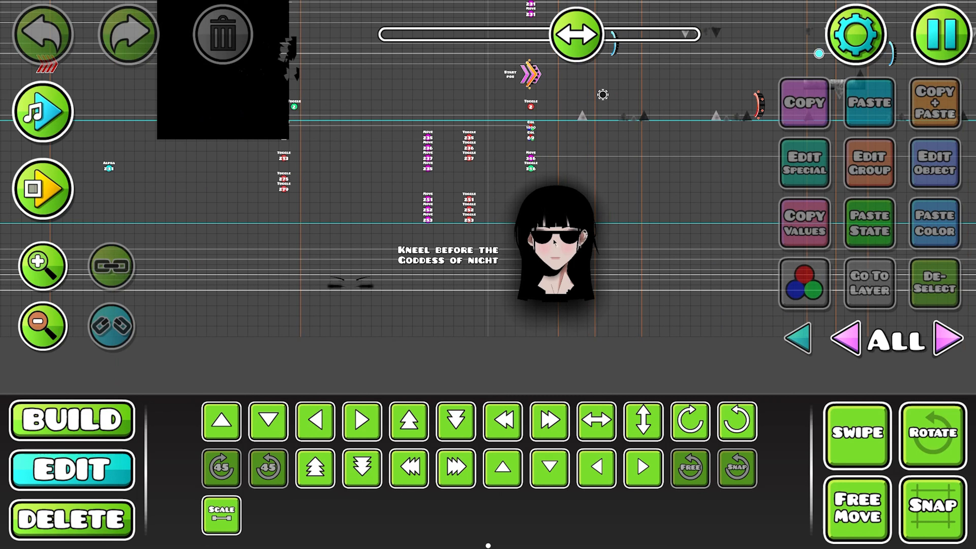
mouse_move(465, 319)
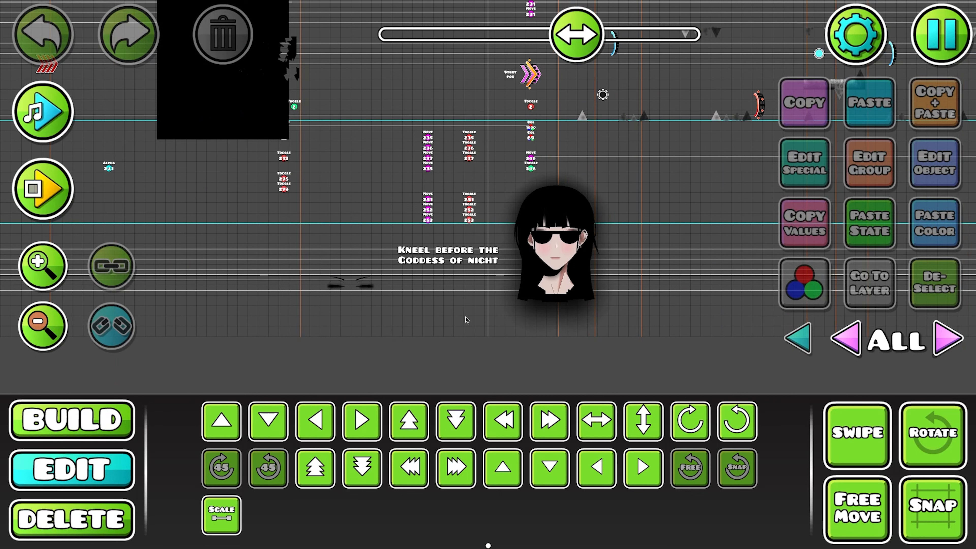
mouse_move(409, 332)
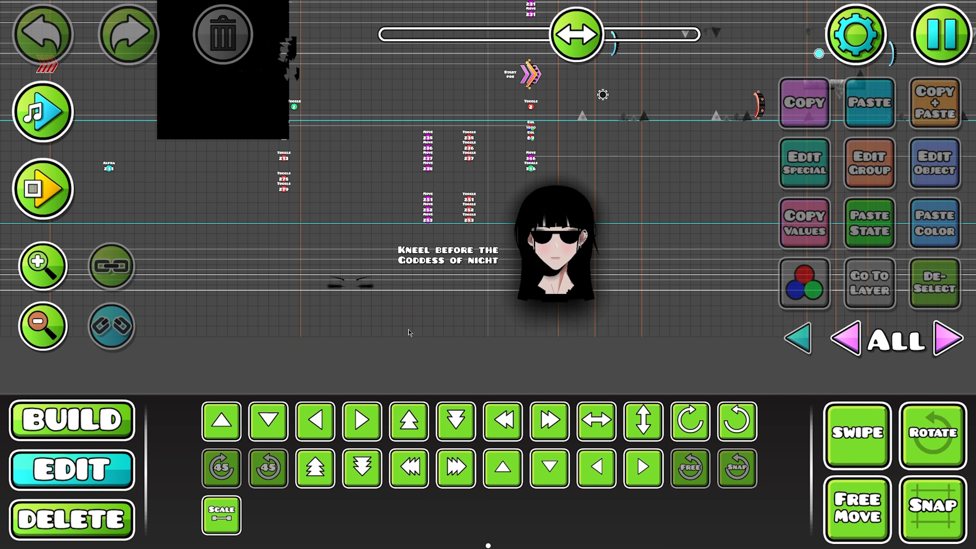
mouse_move(377, 336)
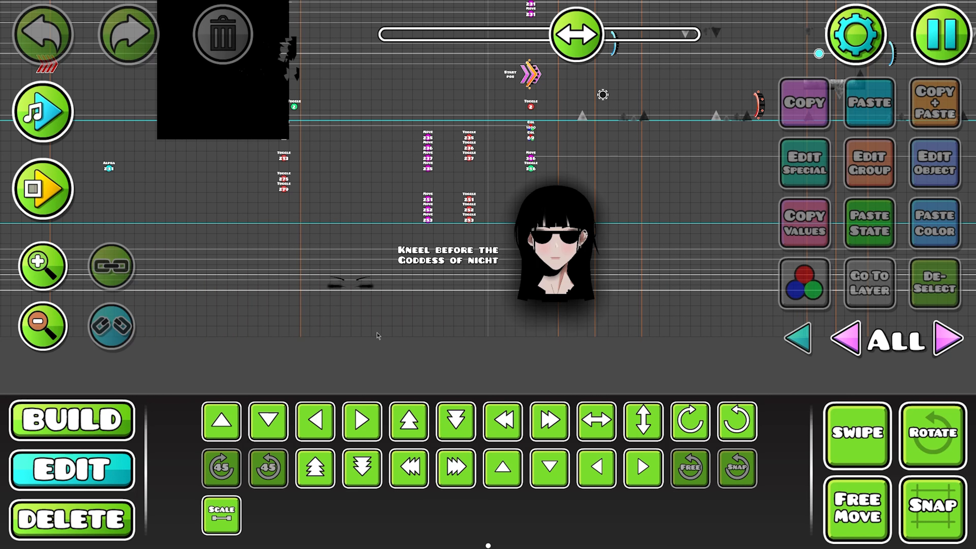